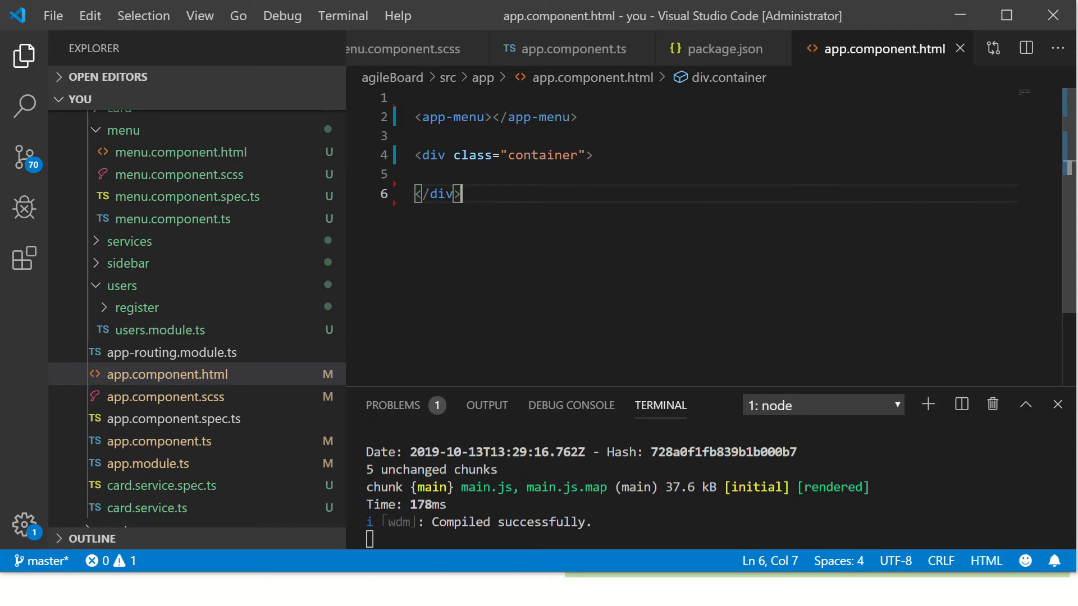
# Step: Add an <h3>List of Users</h3> heading inside the container div of app.component.html
pyautogui.click(587, 155)
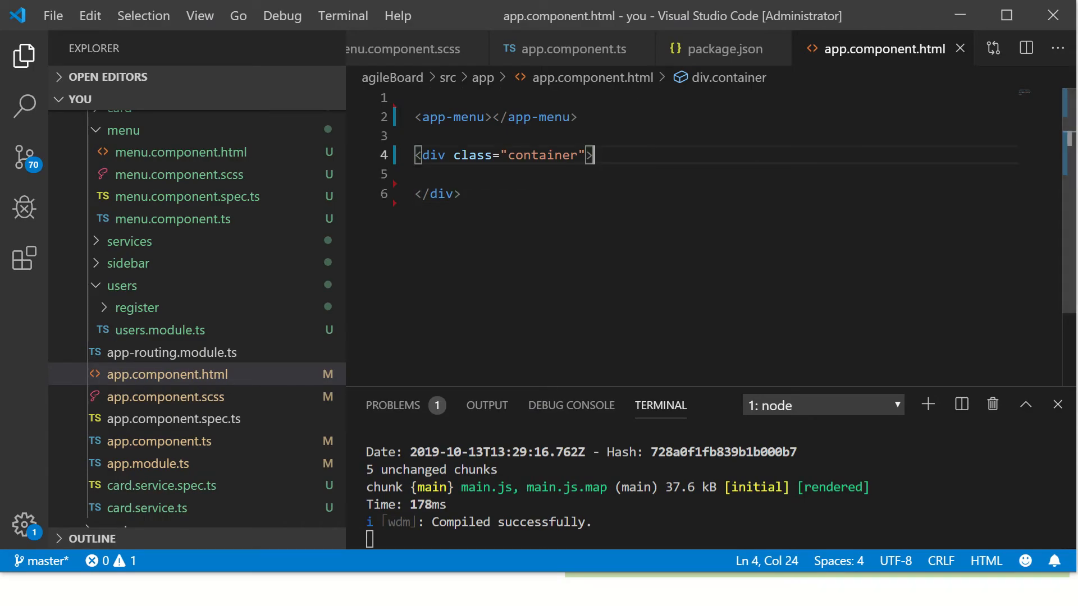
pyautogui.press('Enter')
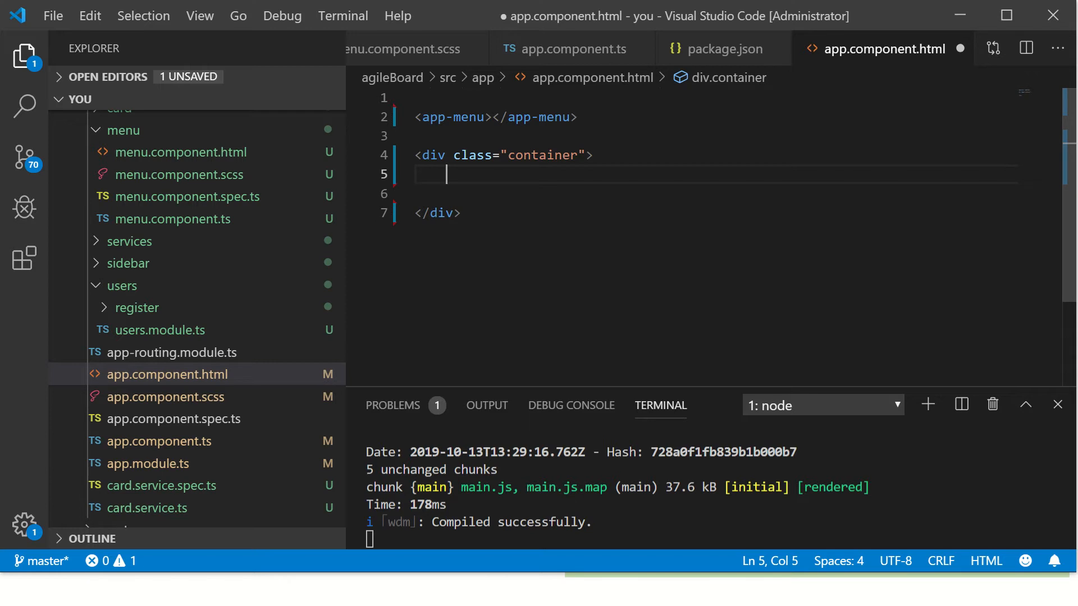
pyautogui.write('<h3></h3>')
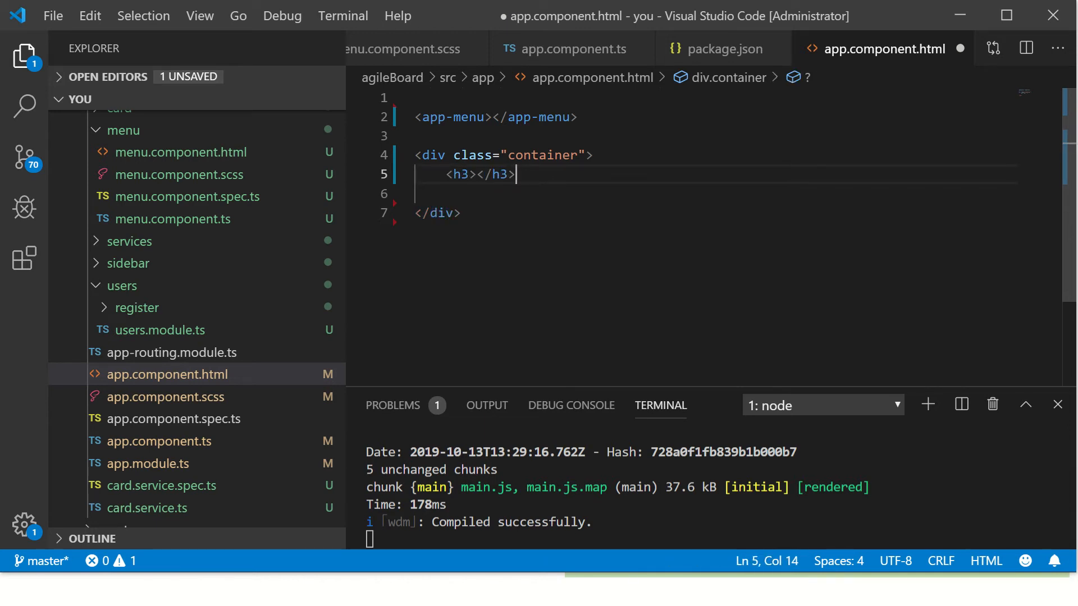
pyautogui.write('List')
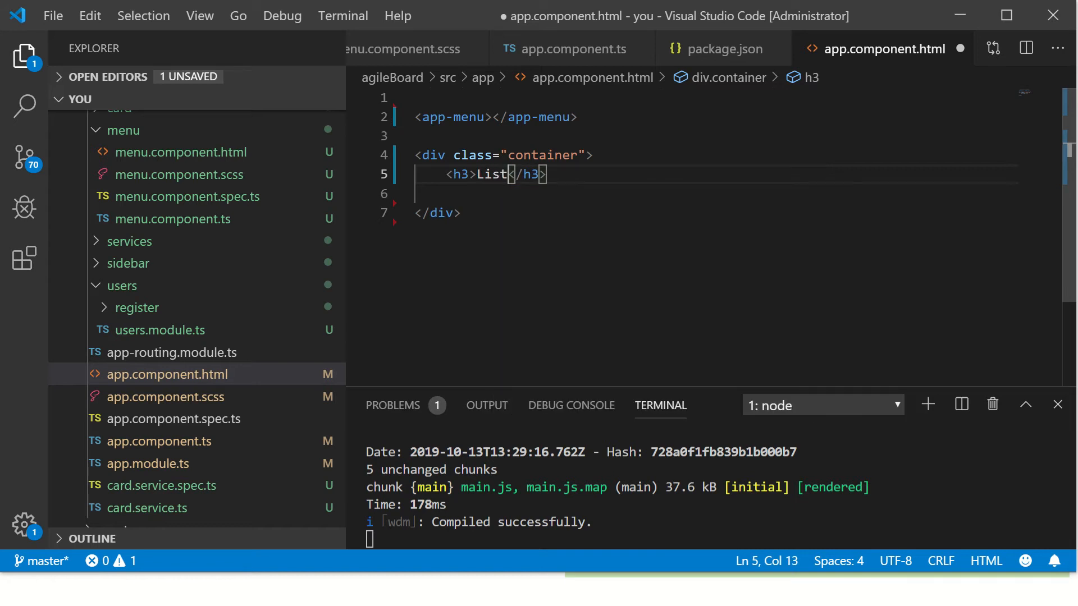
pyautogui.write('of Users')
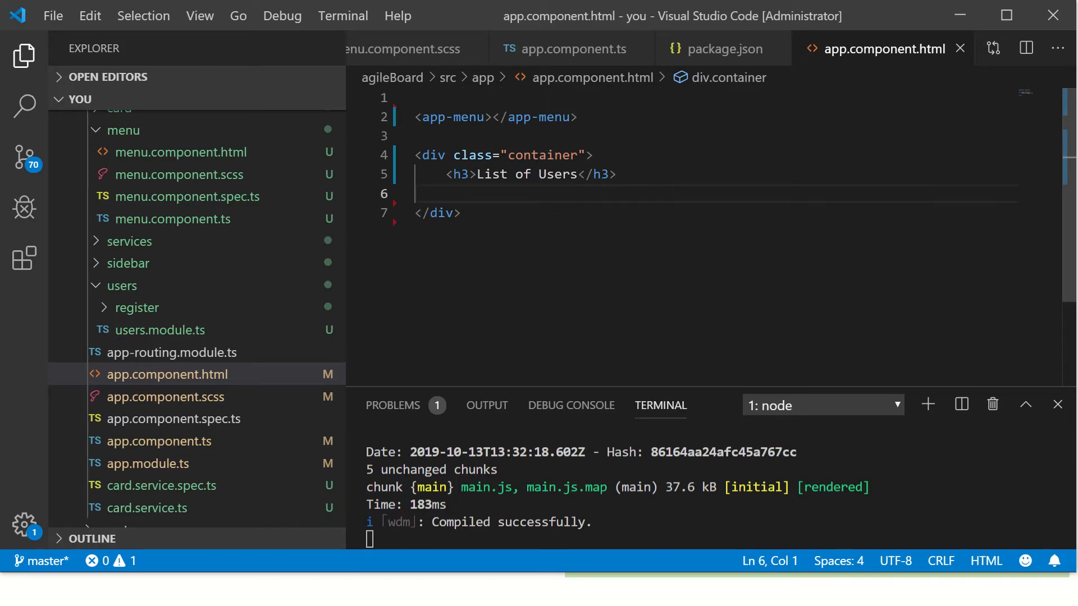
pyautogui.press('enter')
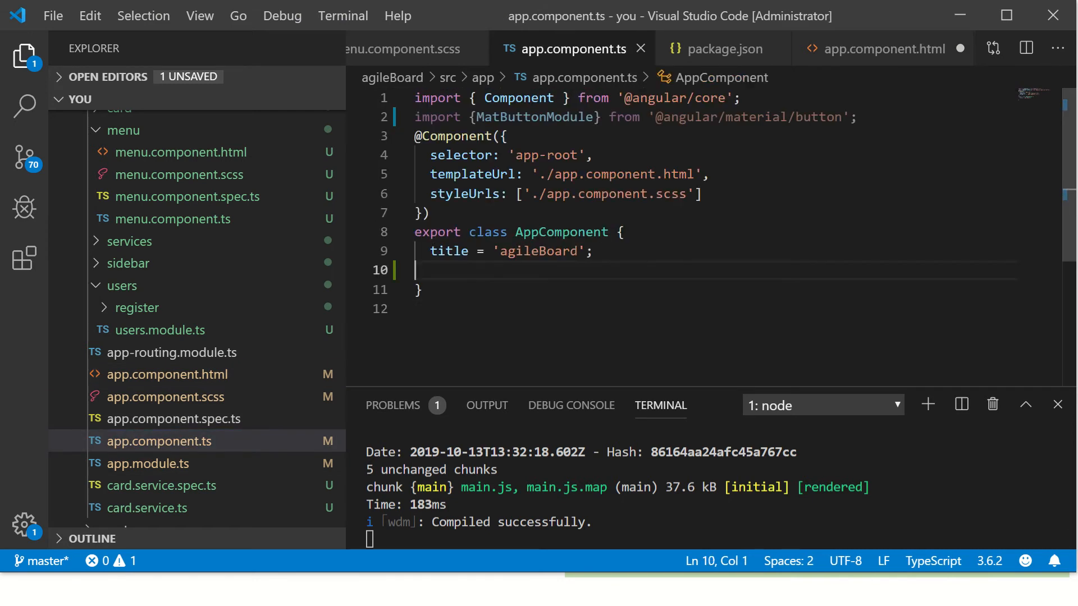
# Step: Define users = ['Mark','Jenny','Jimmy','Pence','Chase'] in AppComponent and save the file
pyautogui.write('u')
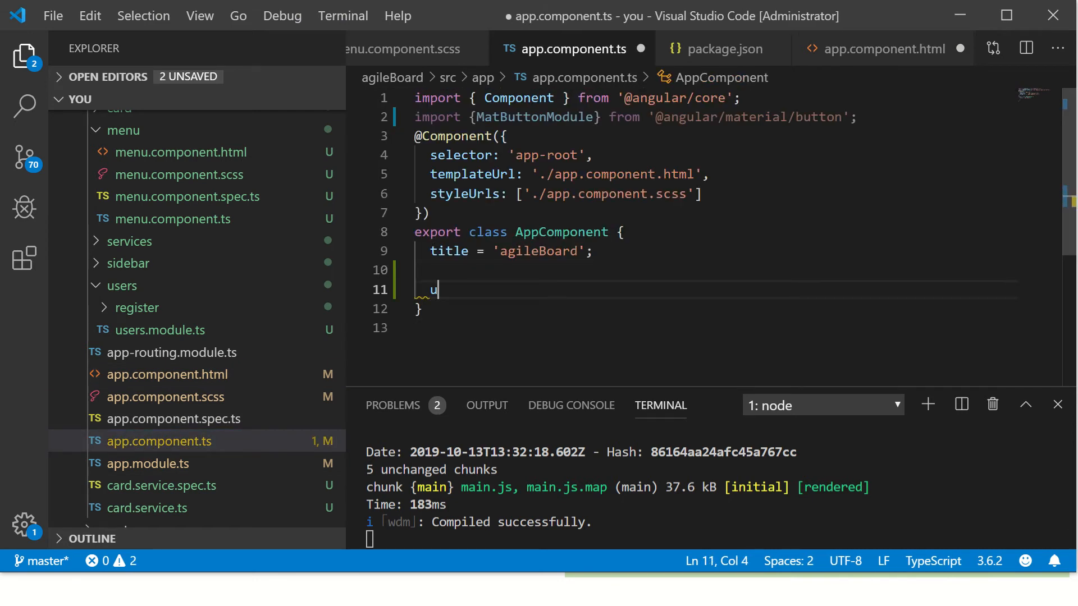
pyautogui.write('sers = []')
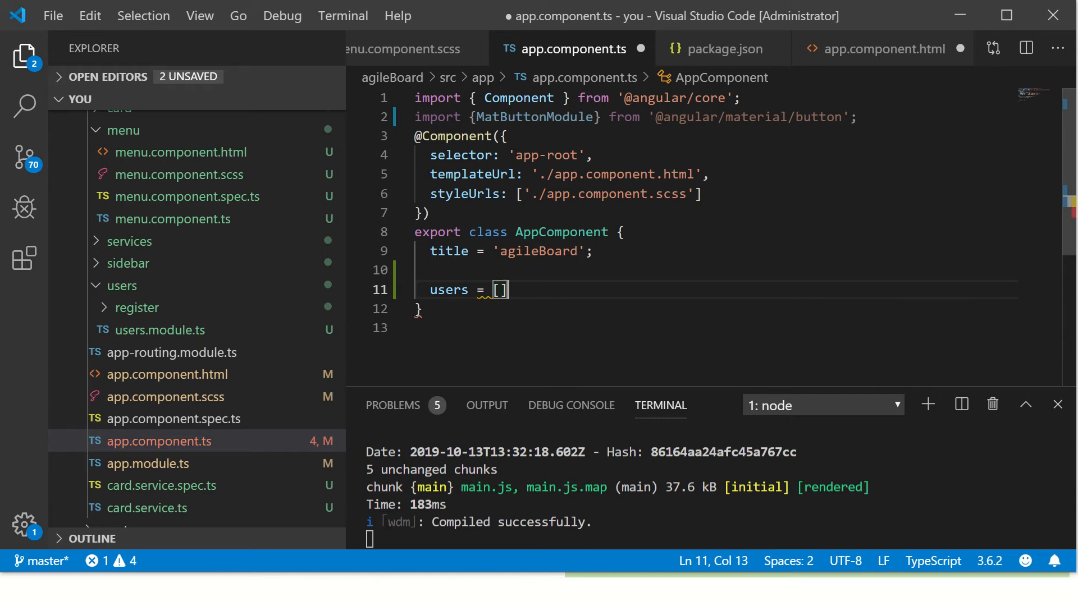
pyautogui.write("''")
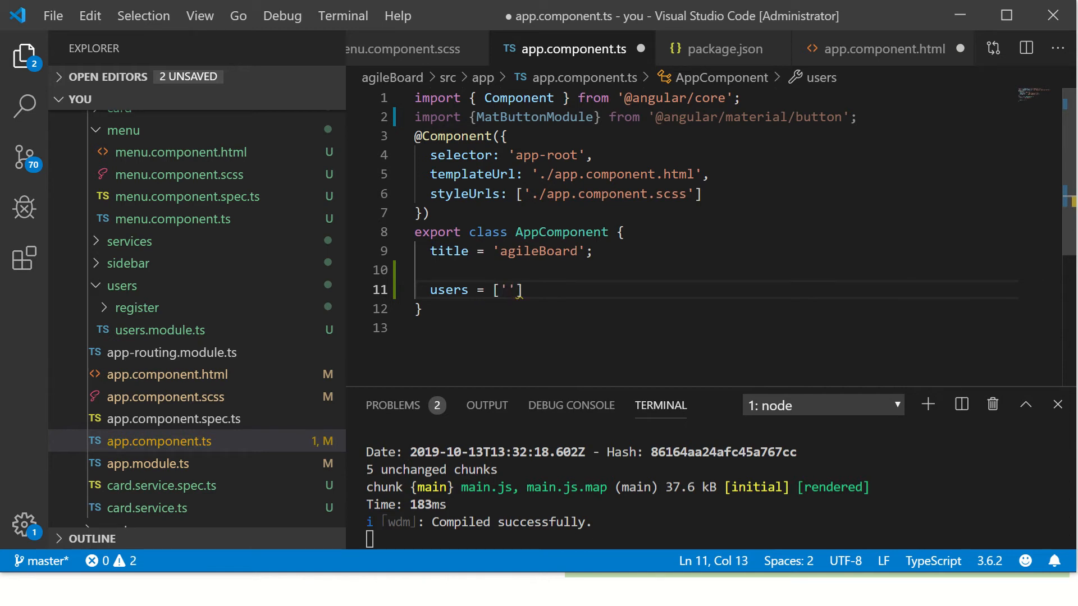
pyautogui.write("Mark', '")
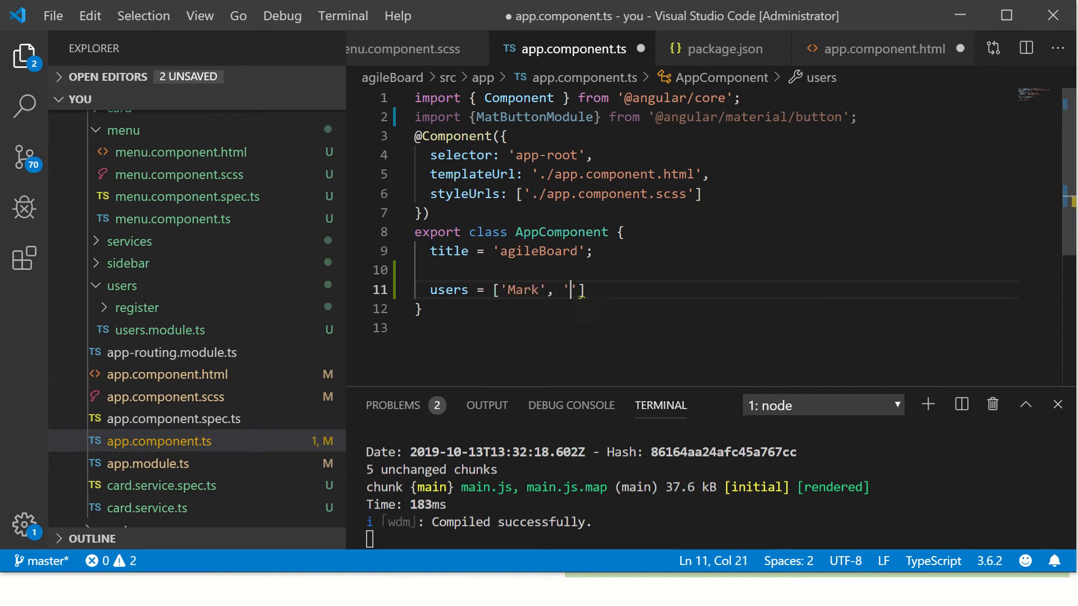
pyautogui.write("Jenny',")
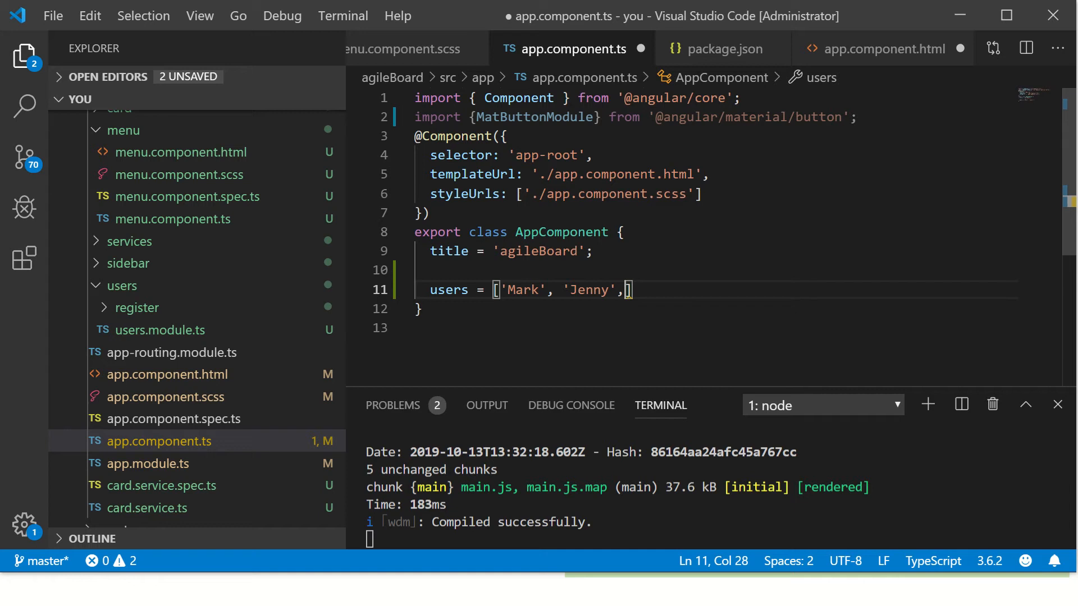
pyautogui.write("'Jimmy'")
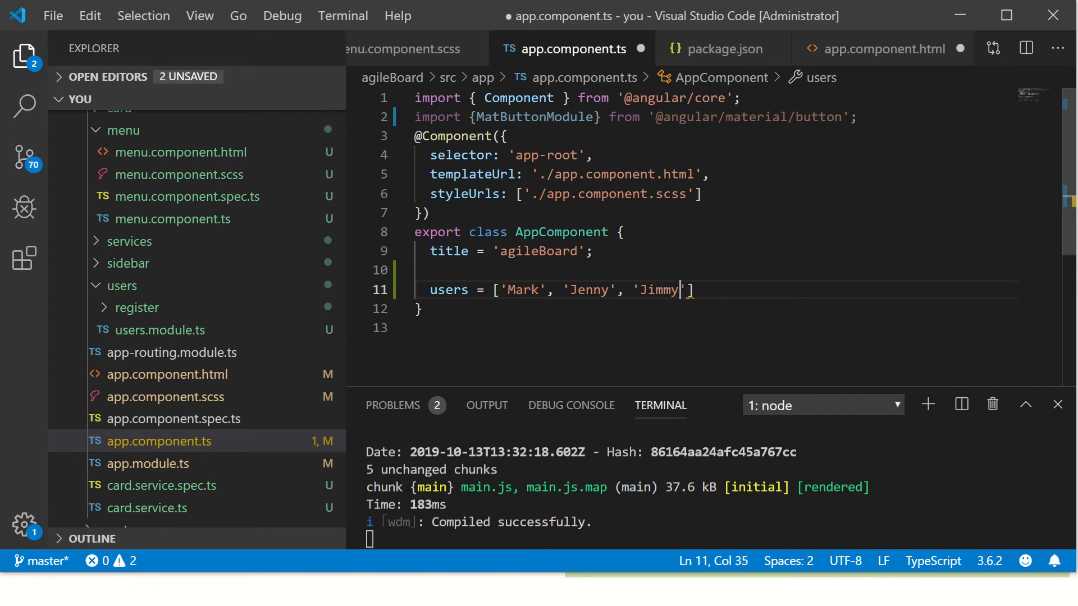
pyautogui.write(", 'Penc'")
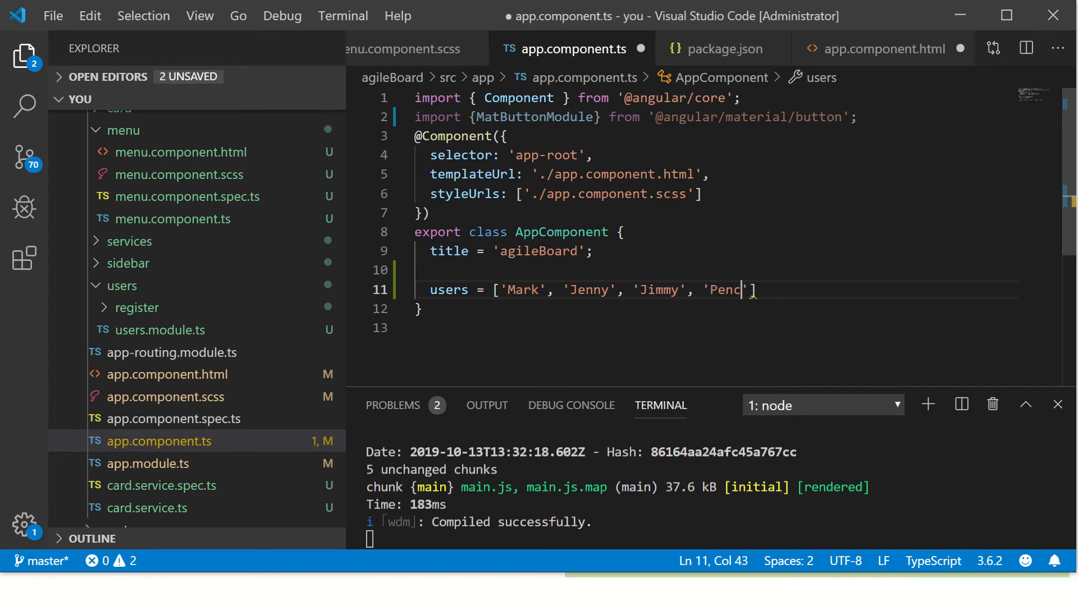
pyautogui.write("e', 'Chase")
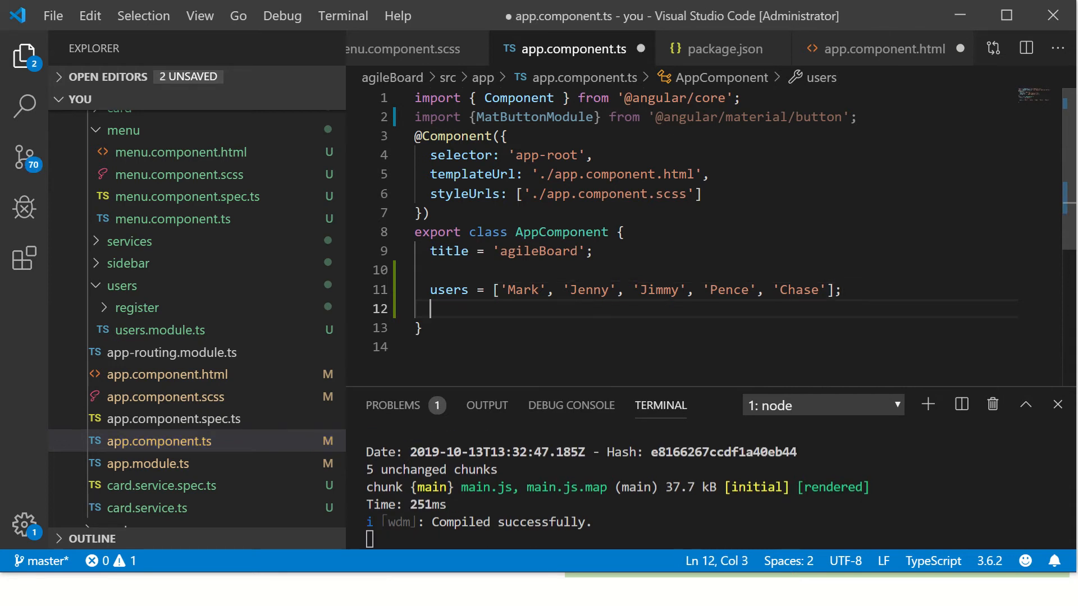
pyautogui.press('ctrl+s')
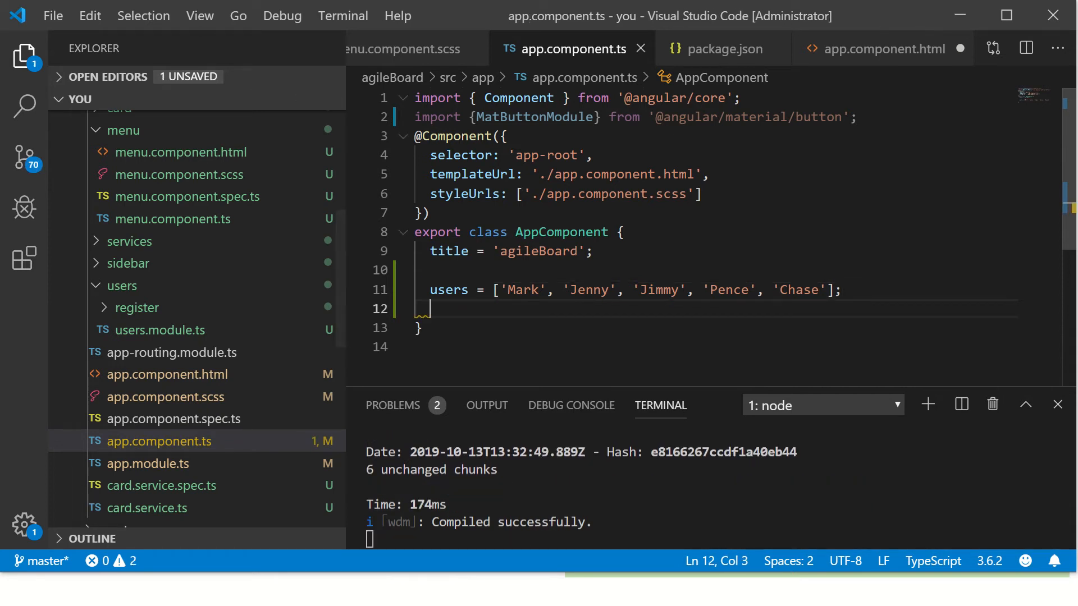
pyautogui.doubleClick(448, 289)
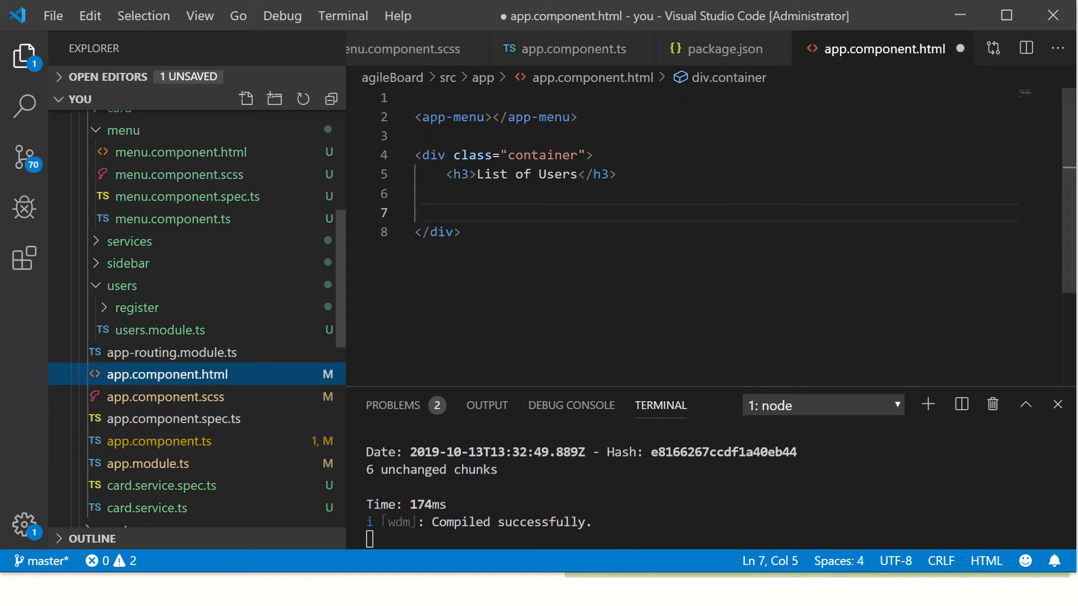
# Step: Add a ul with an li using *ngFor="let user of users" below the heading
pyautogui.press('Enter')
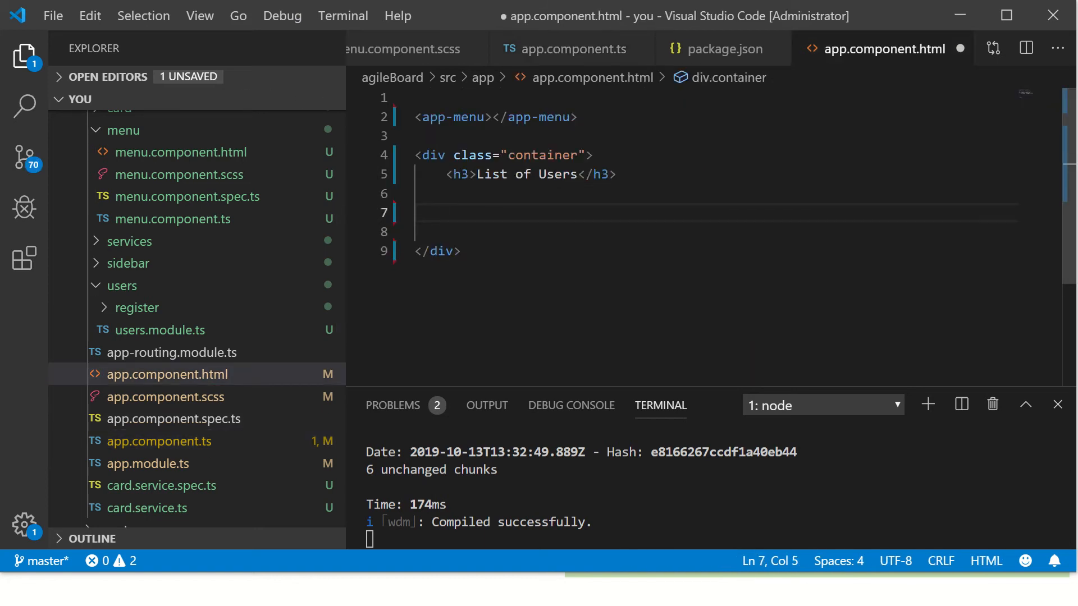
pyautogui.write('<ul>')
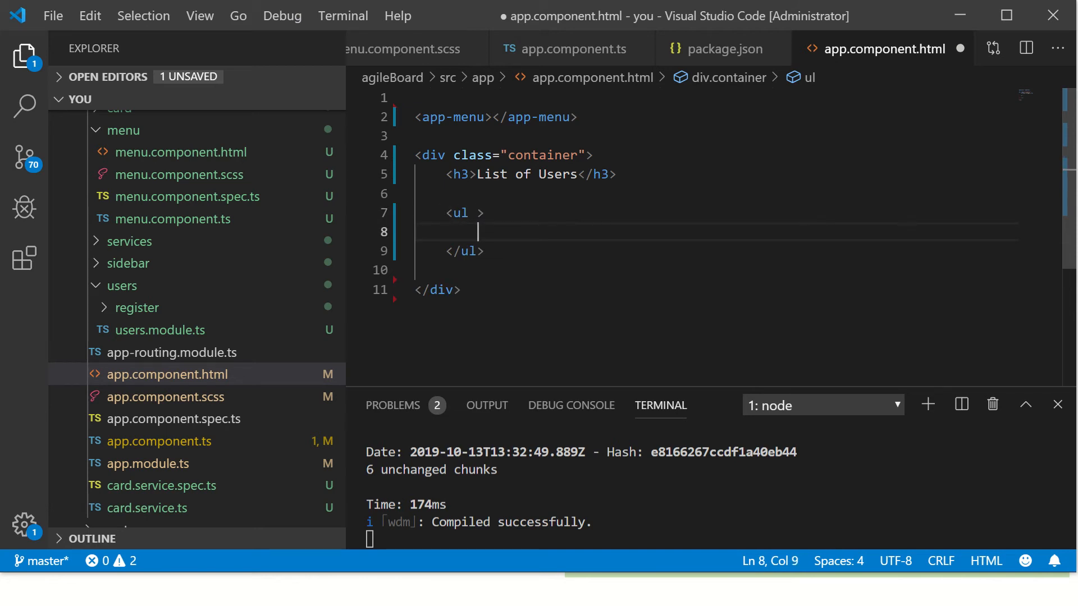
pyautogui.write('<li></li>')
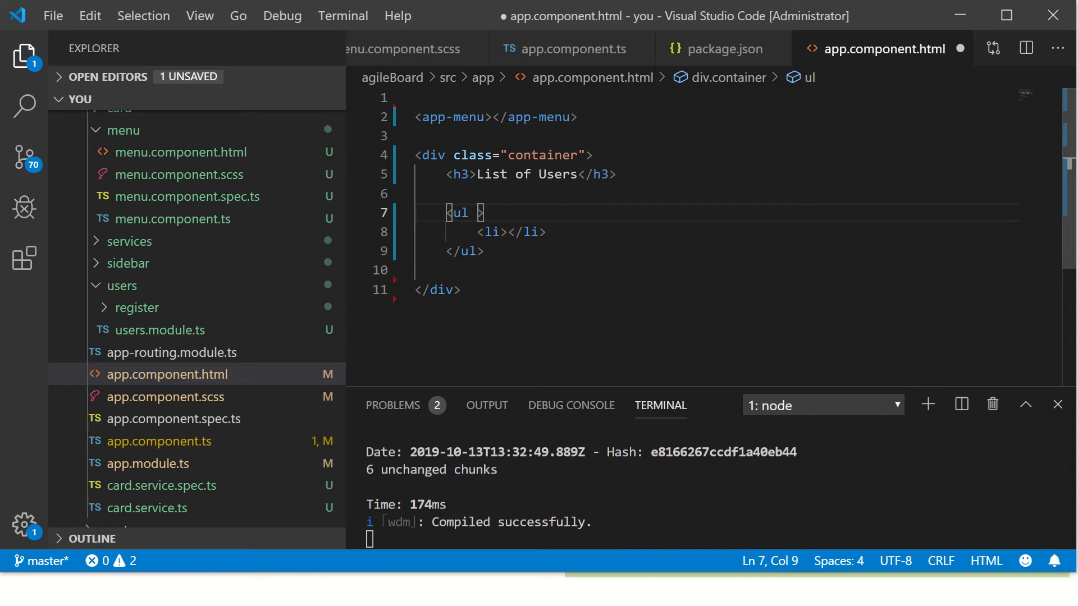
pyautogui.write('*')
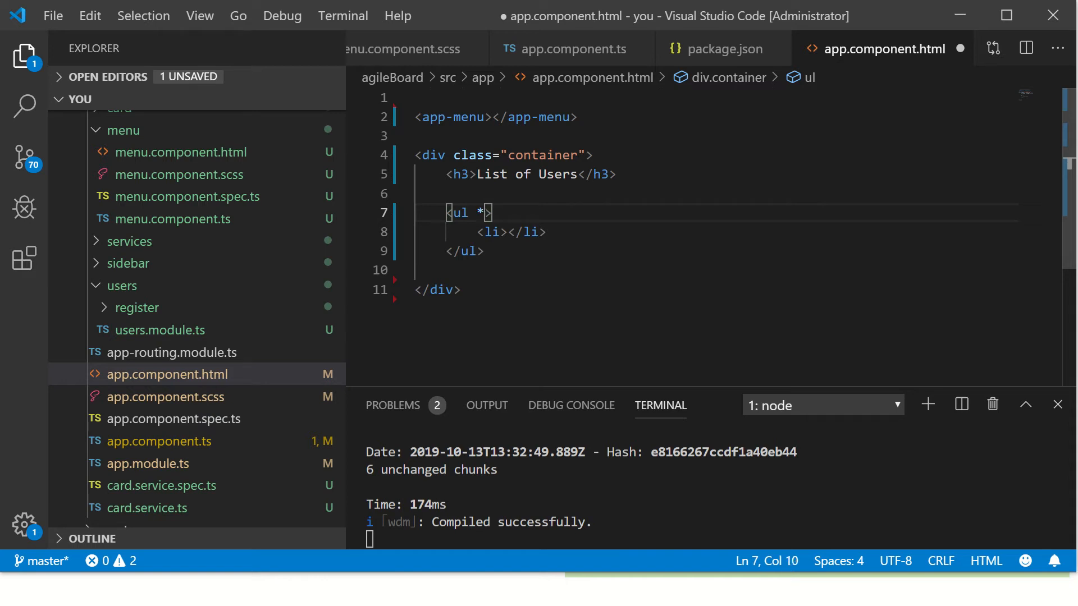
pyautogui.write('ngF')
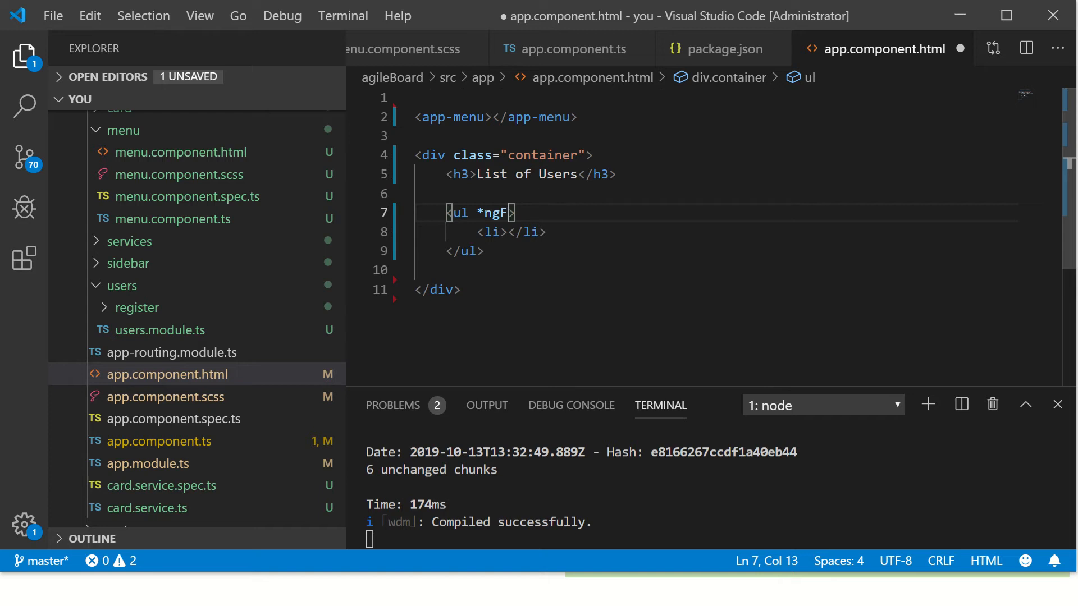
pyautogui.write('or=')
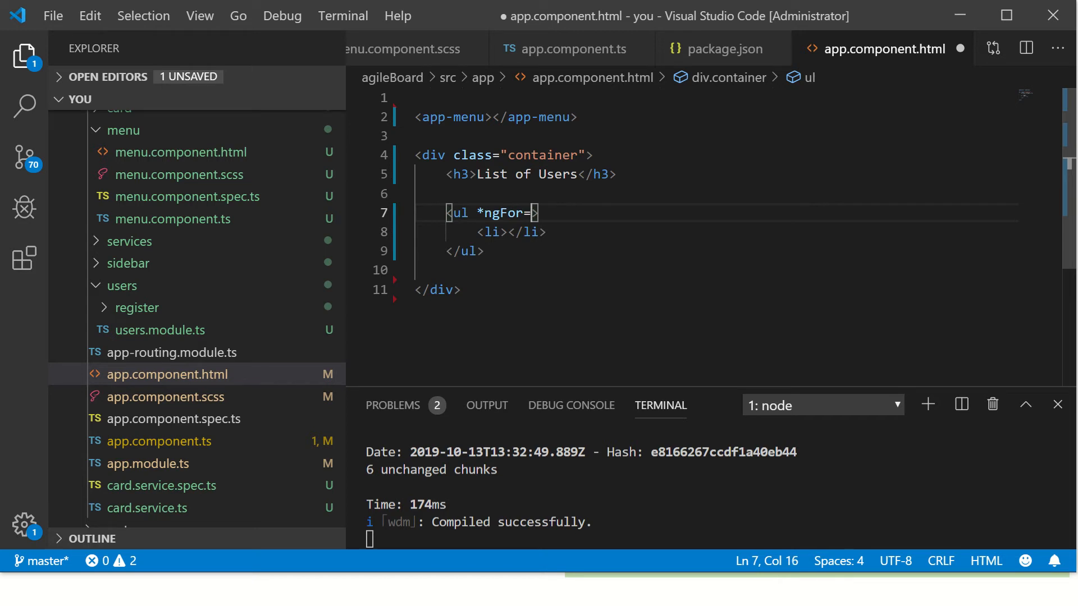
pyautogui.write('"let u')
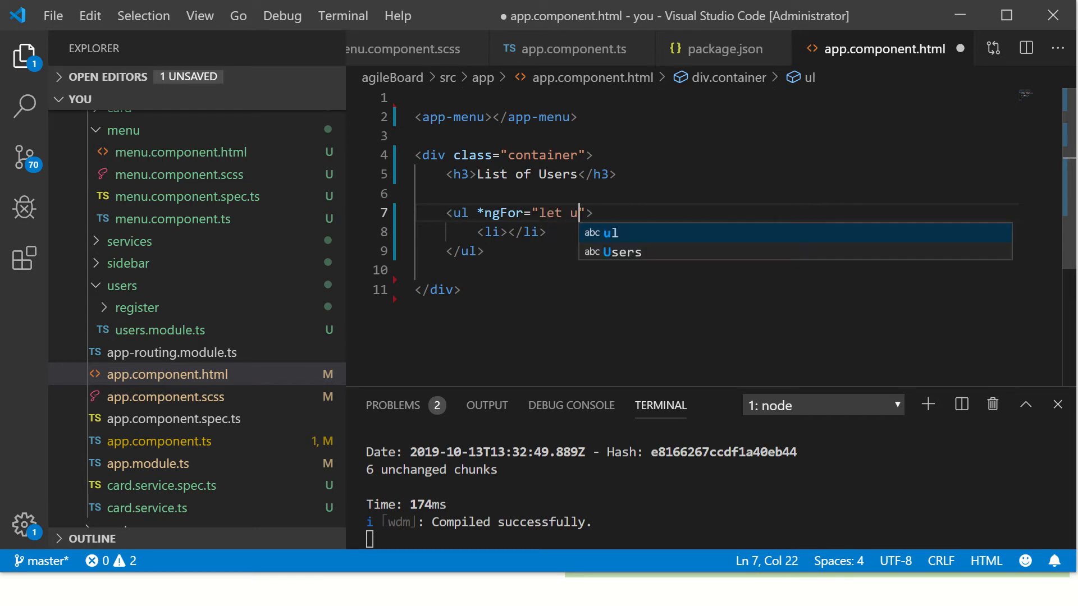
pyautogui.write('ser of')
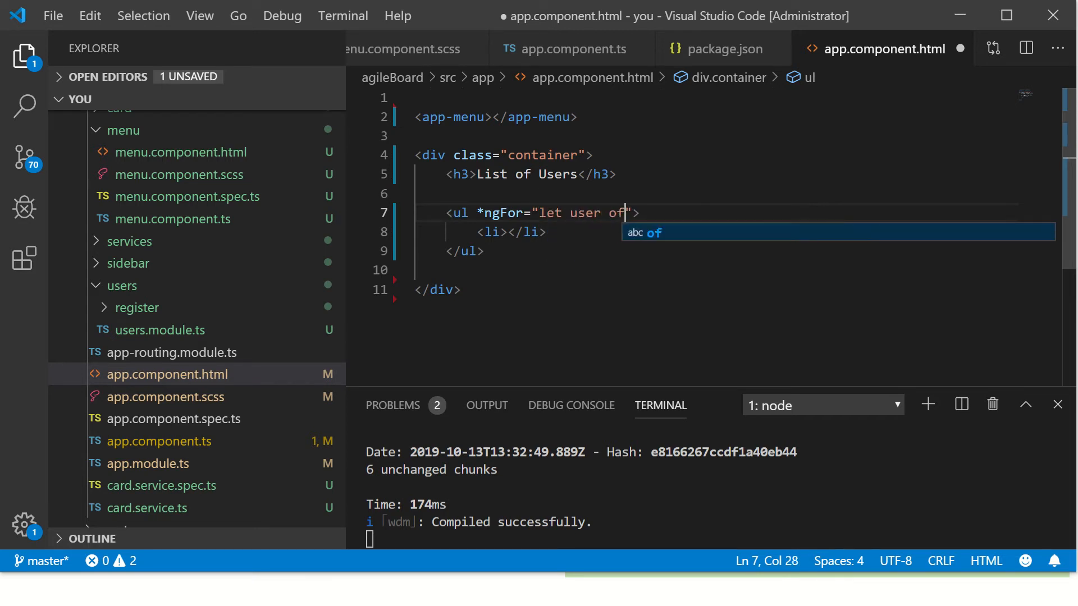
pyautogui.write('users')
pyautogui.click(717, 232)
pyautogui.write(' {{ }} ')
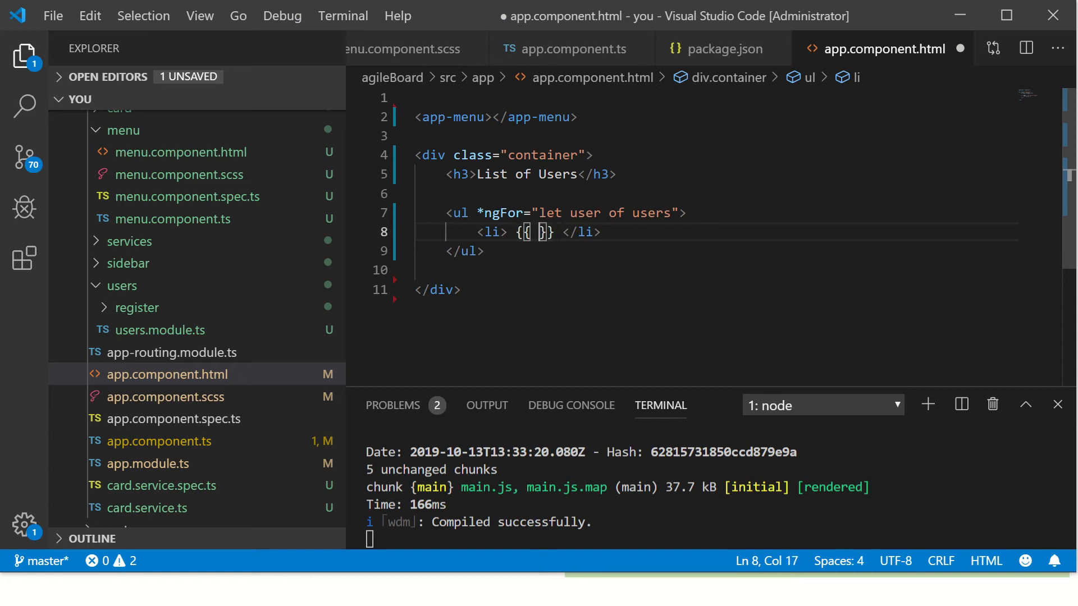
# Step: Show each user's name inside the repeated list item
pyautogui.write('user')
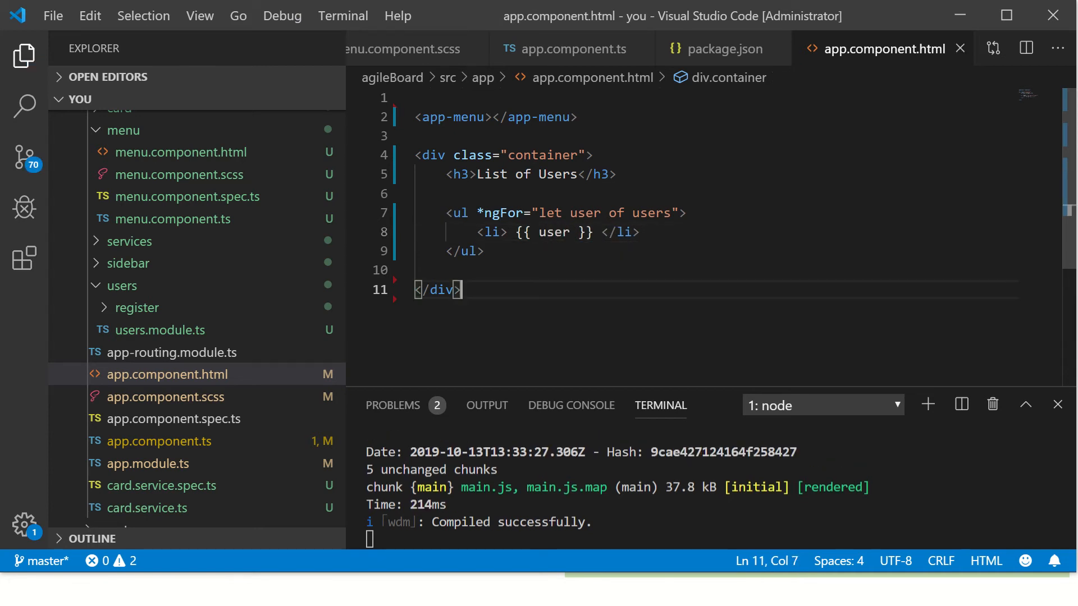
pyautogui.doubleClick(549, 214)
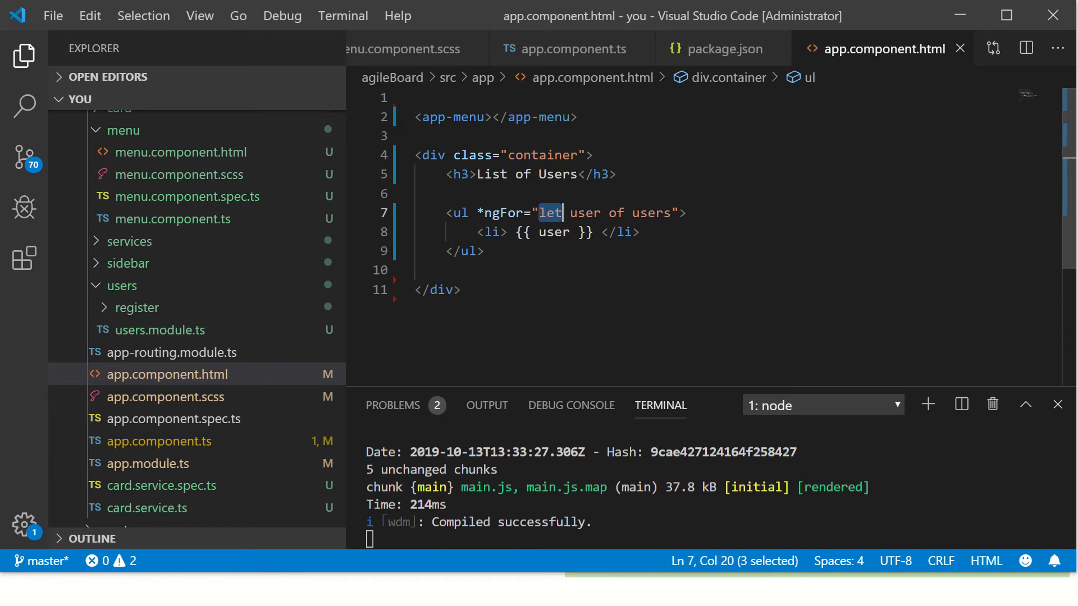
pyautogui.doubleClick(585, 212)
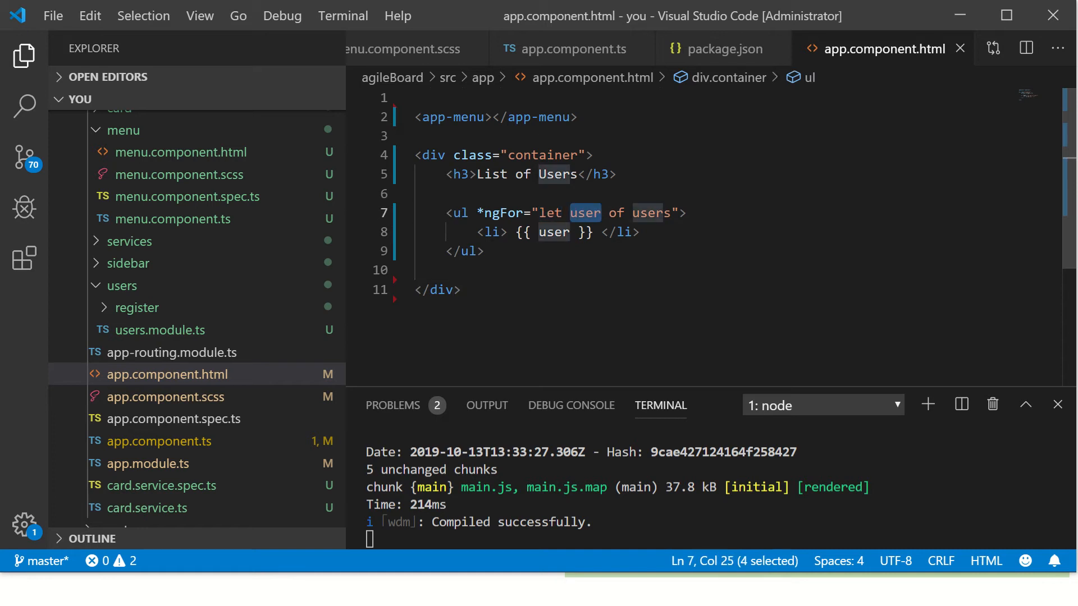
pyautogui.click(625, 232)
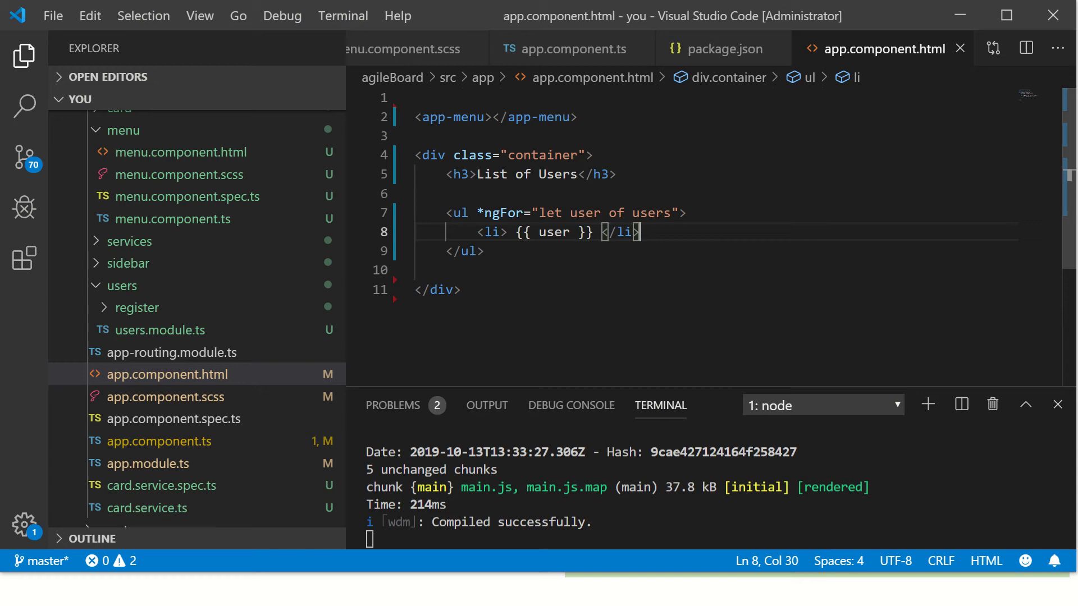
pyautogui.click(157, 440)
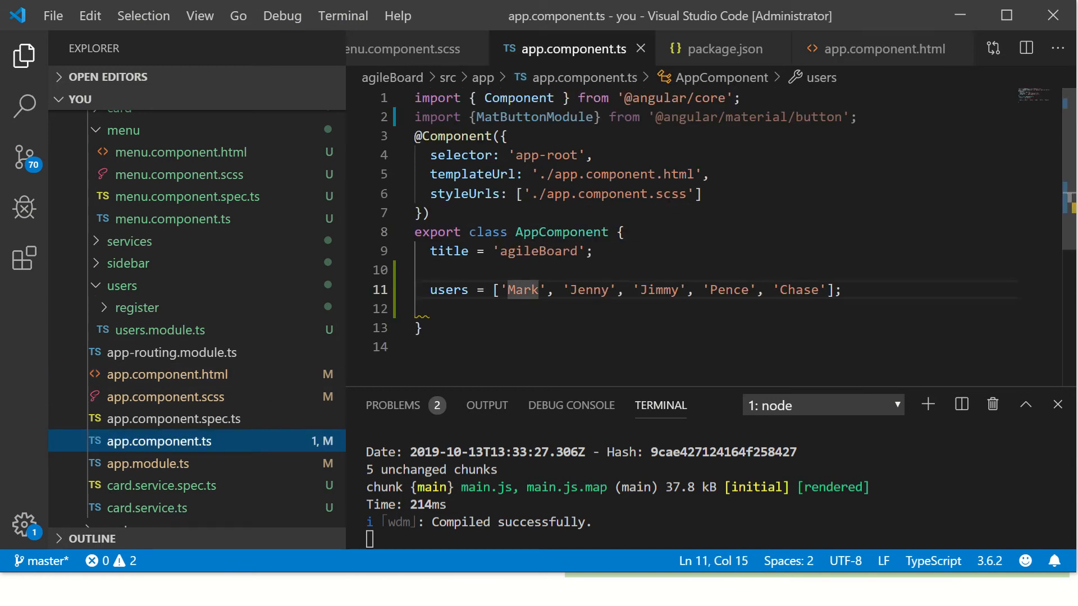
# Step: Start a userDetails array below users with a first name/phone entry, phone 12345
pyautogui.press('enter')
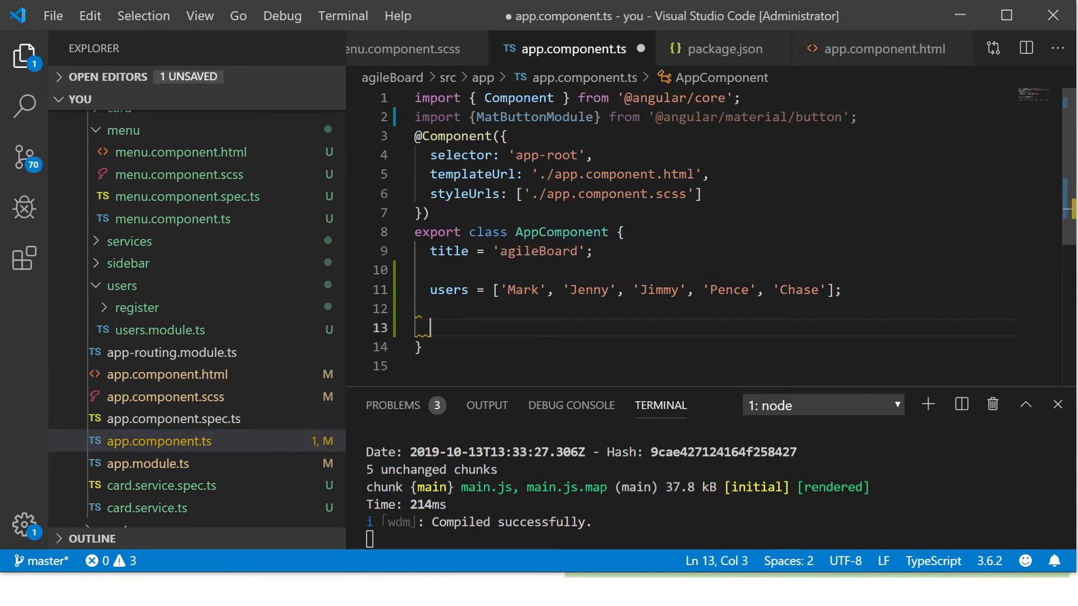
pyautogui.write('user')
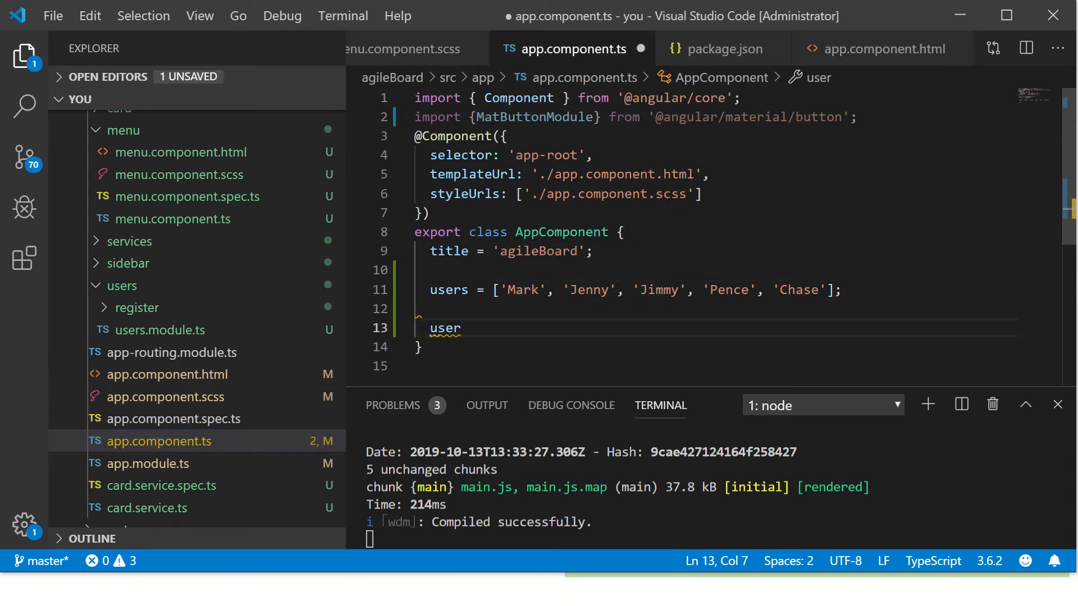
pyautogui.write('Det')
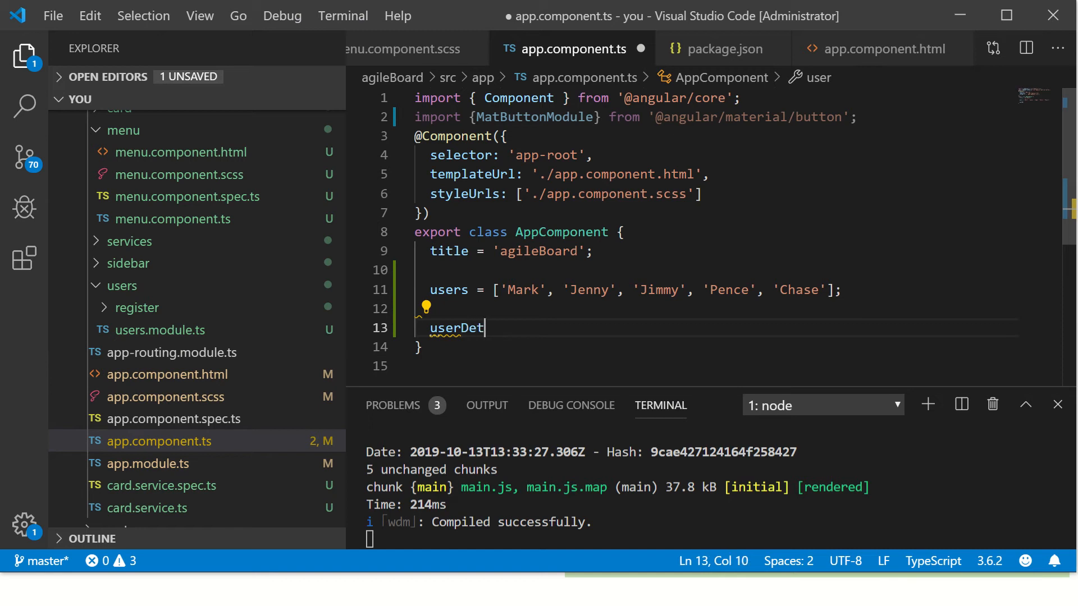
pyautogui.write('ails =')
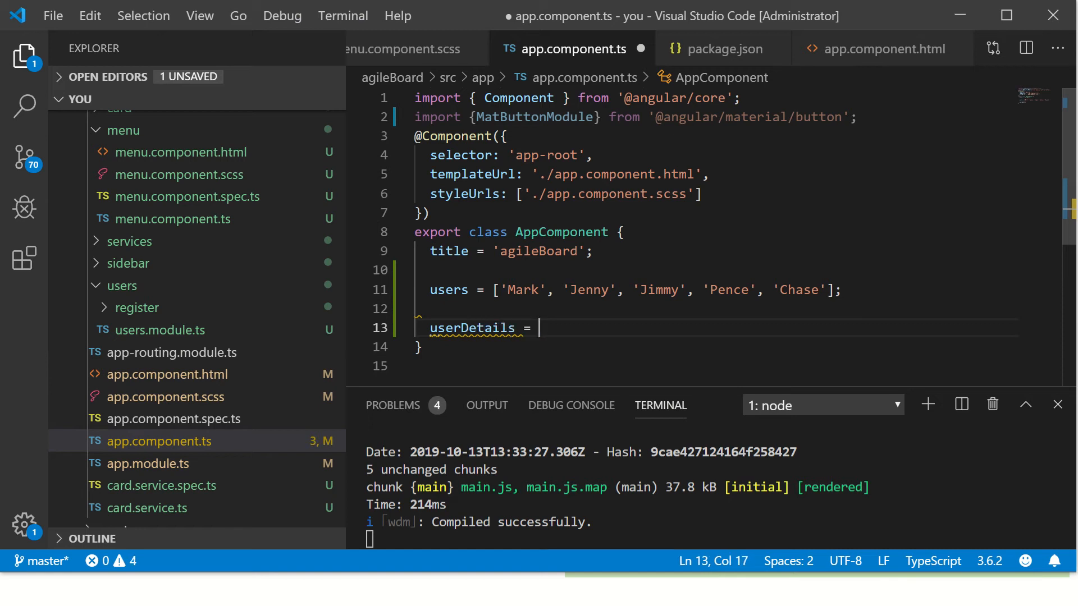
pyautogui.write('[')
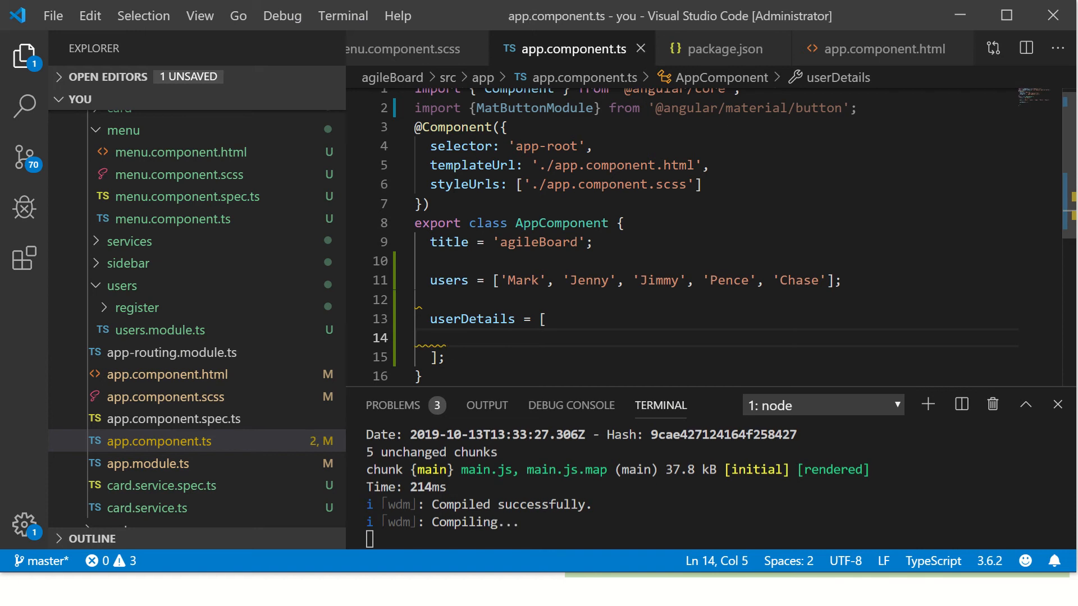
pyautogui.write('{}')
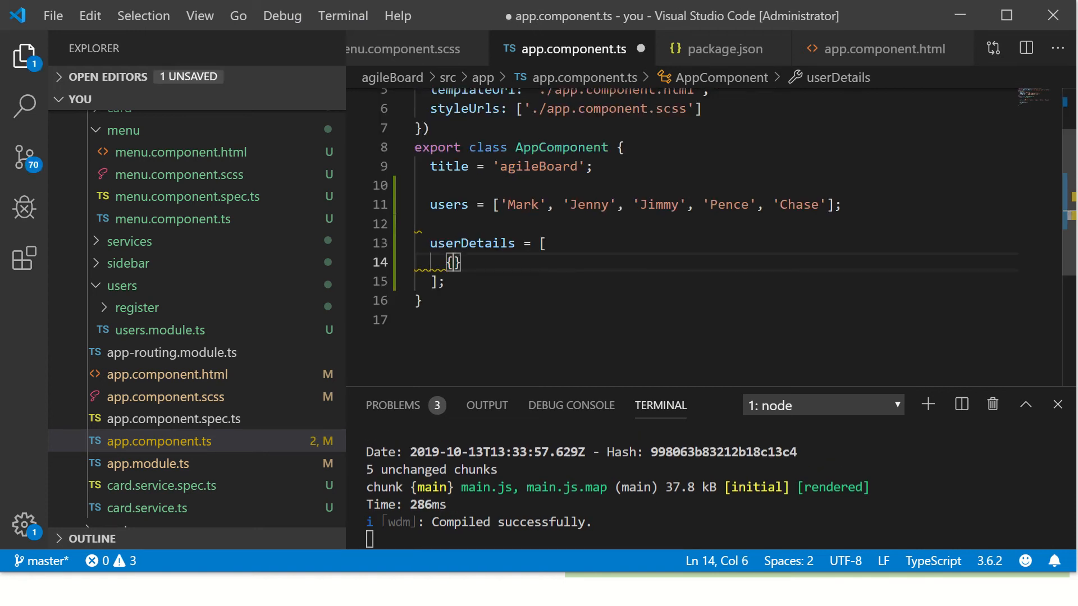
pyautogui.write("name: 'Mark',")
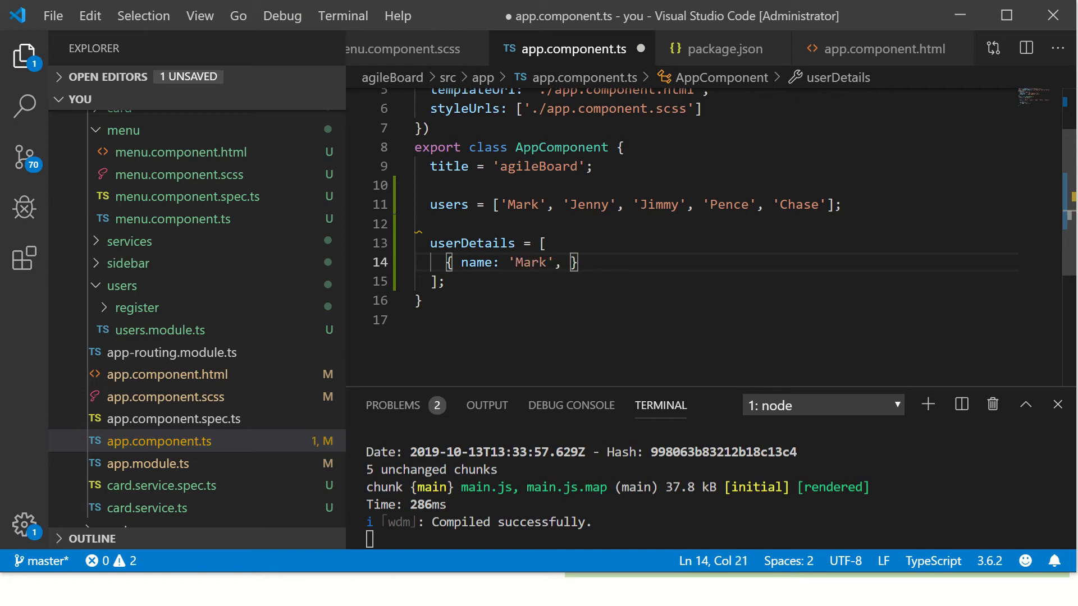
pyautogui.write('phone:')
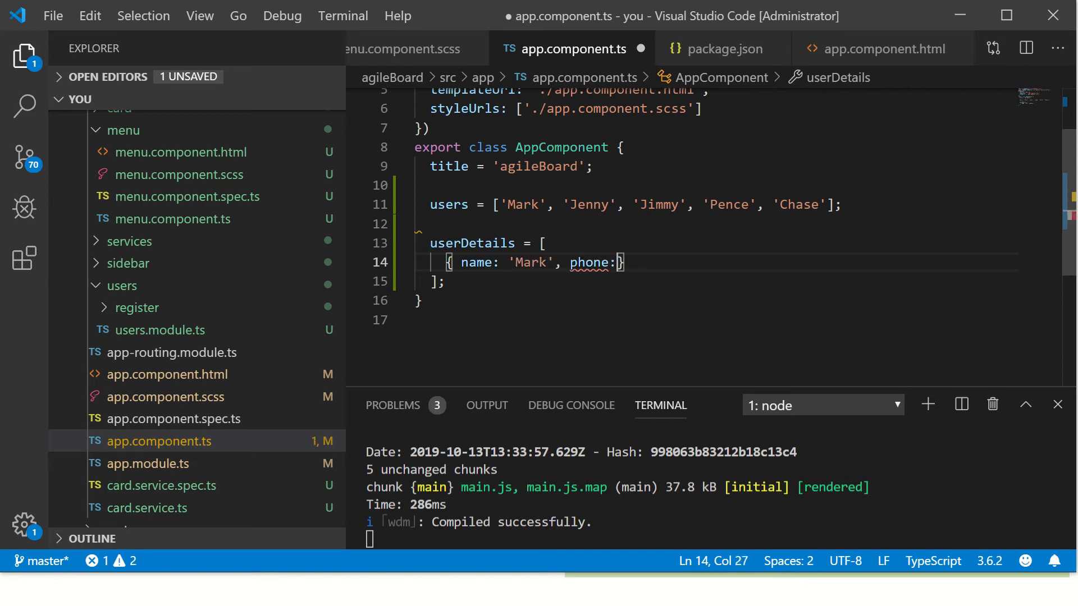
pyautogui.write('12345')
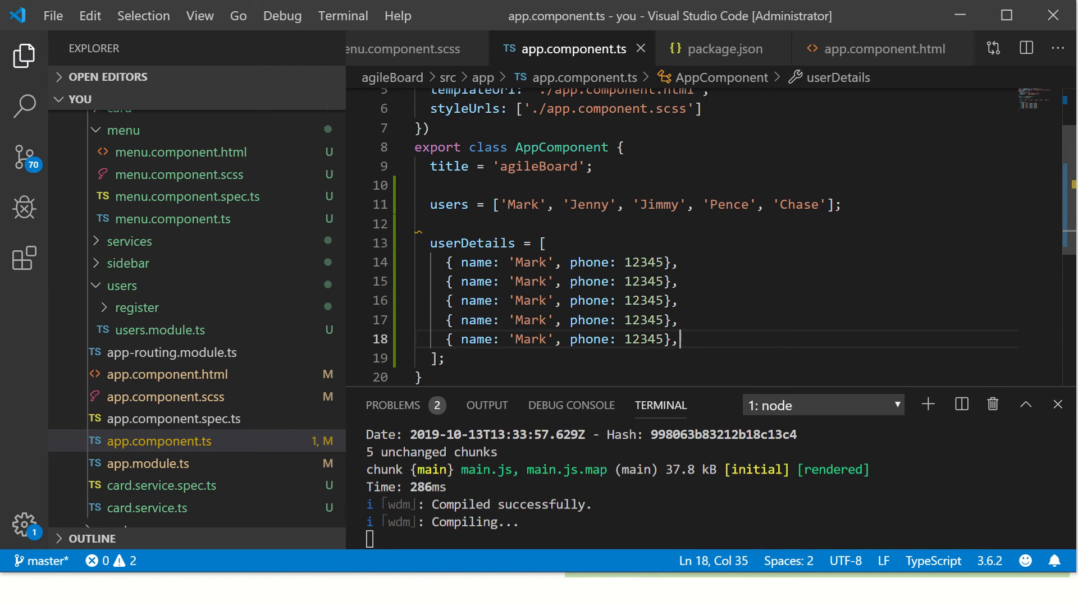
# Step: Add the Jenny, Jimmy, Pence and Chase entries with their phone numbers
pyautogui.press('Backspace')
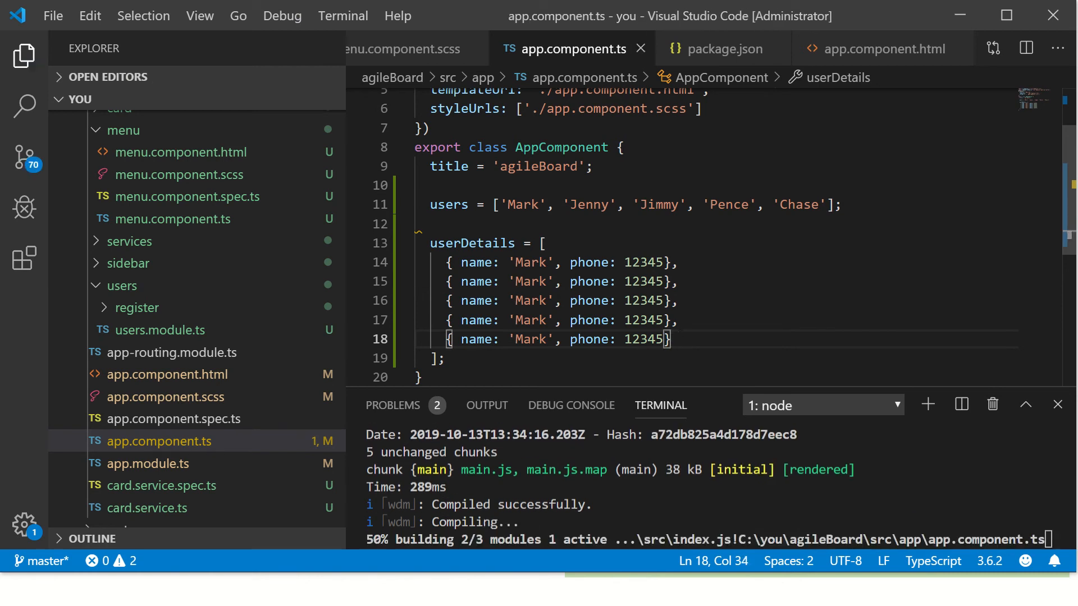
pyautogui.write('Jenny')
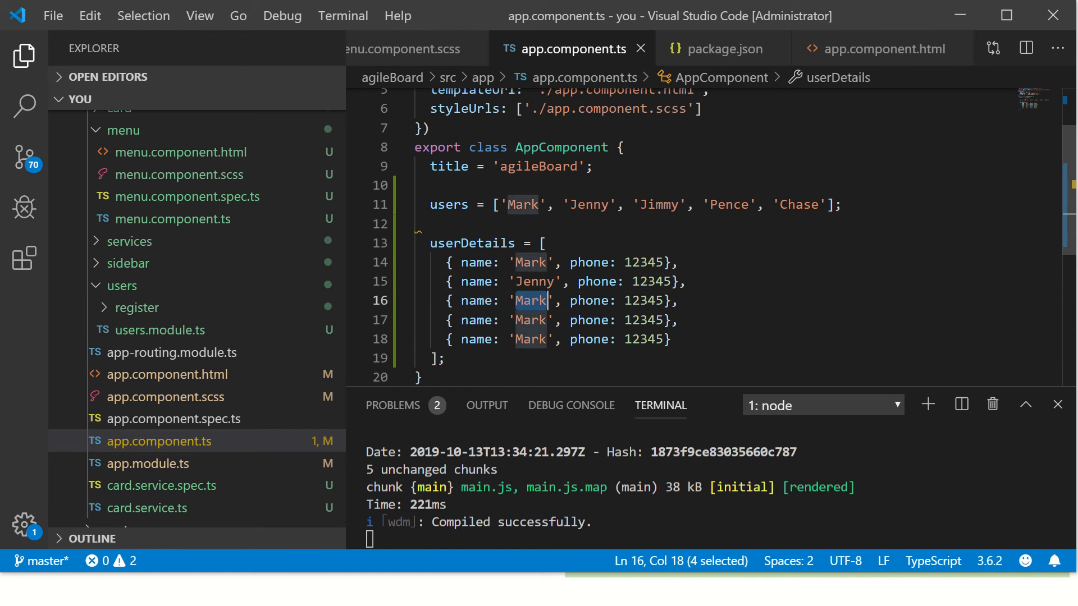
pyautogui.write('Jimmy')
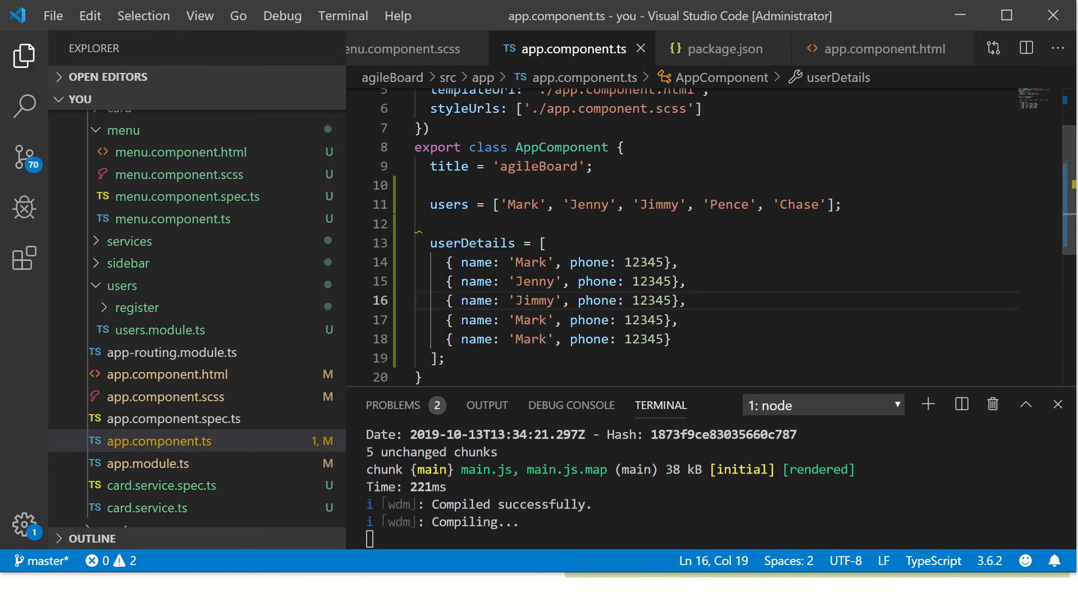
pyautogui.write('Pence')
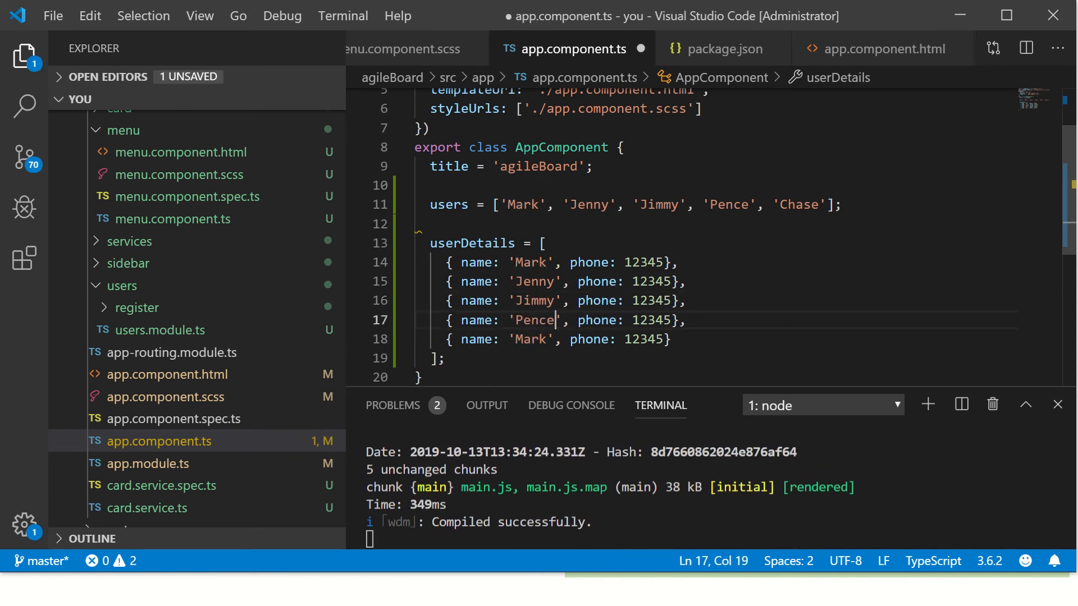
pyautogui.write('Cha')
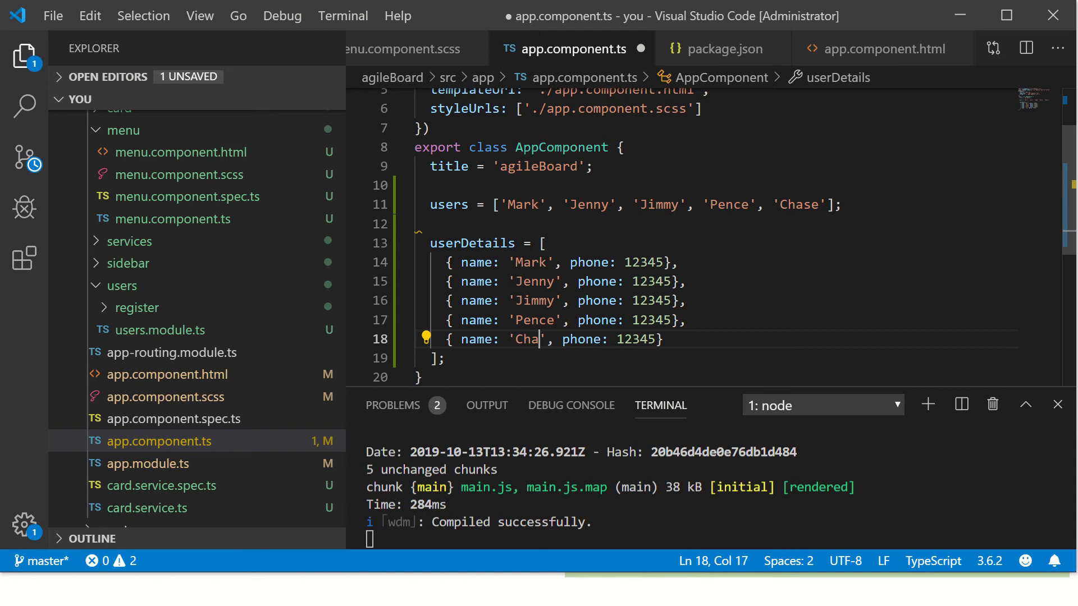
pyautogui.write("se', phone: 5656")
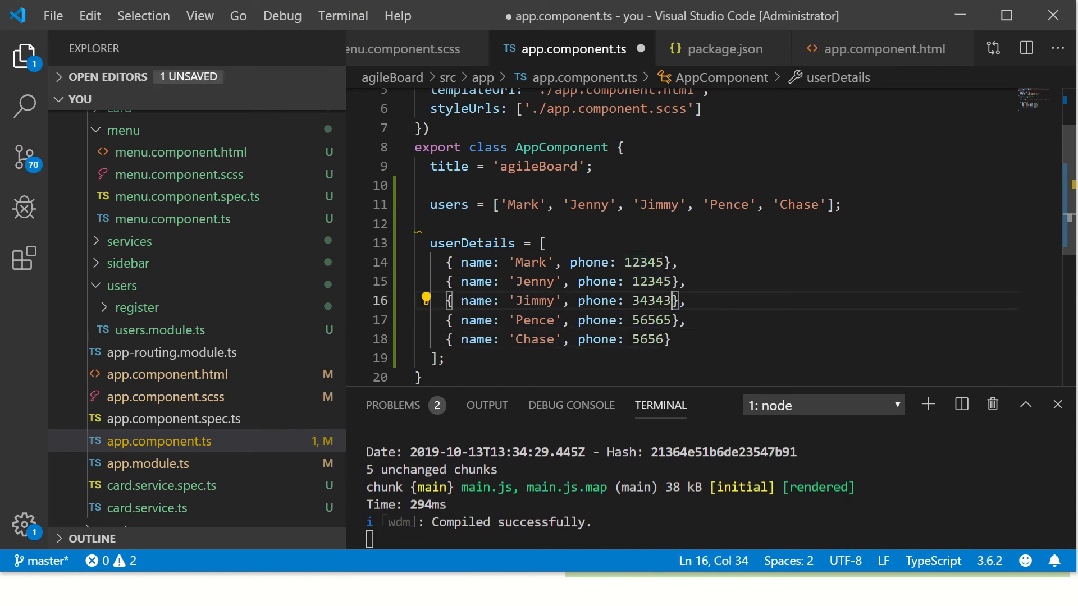
pyautogui.write('787878')
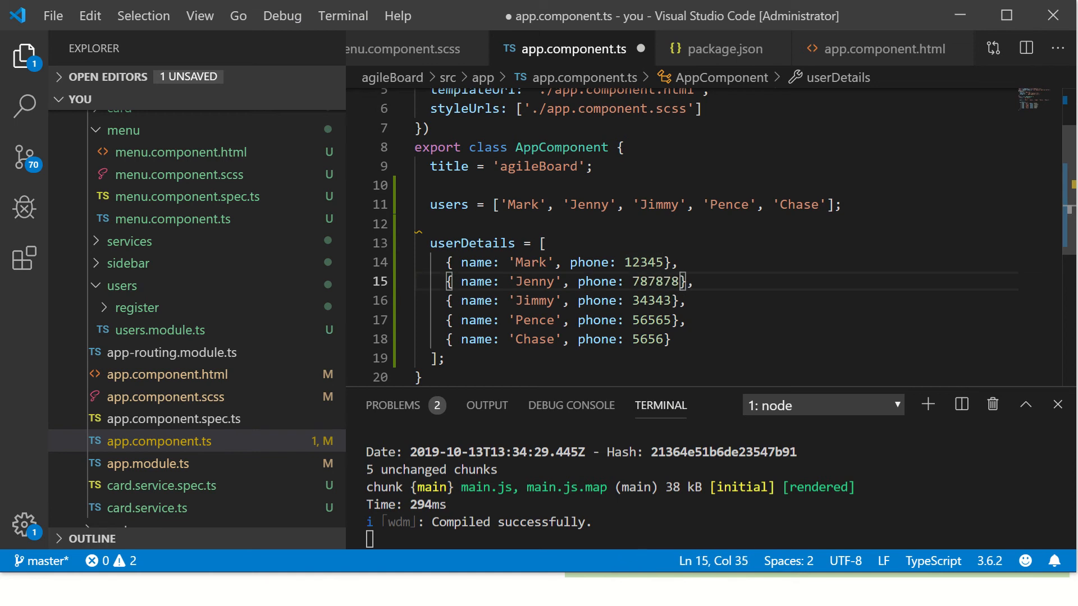
# Step: Save app.component.ts and select the userDetails property name
pyautogui.press('ctrl+s')
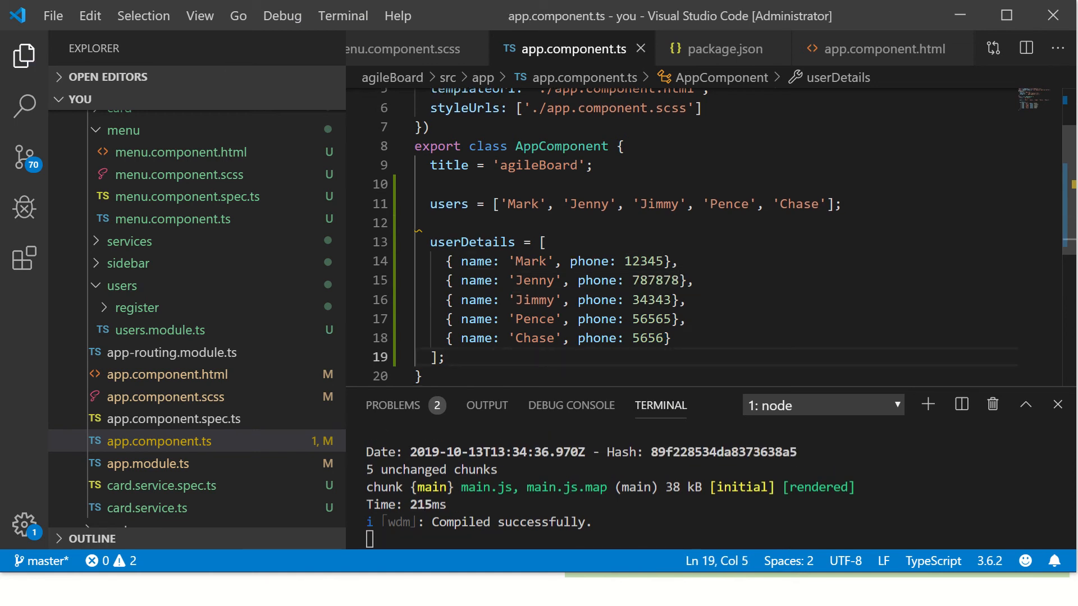
pyautogui.doubleClick(472, 242)
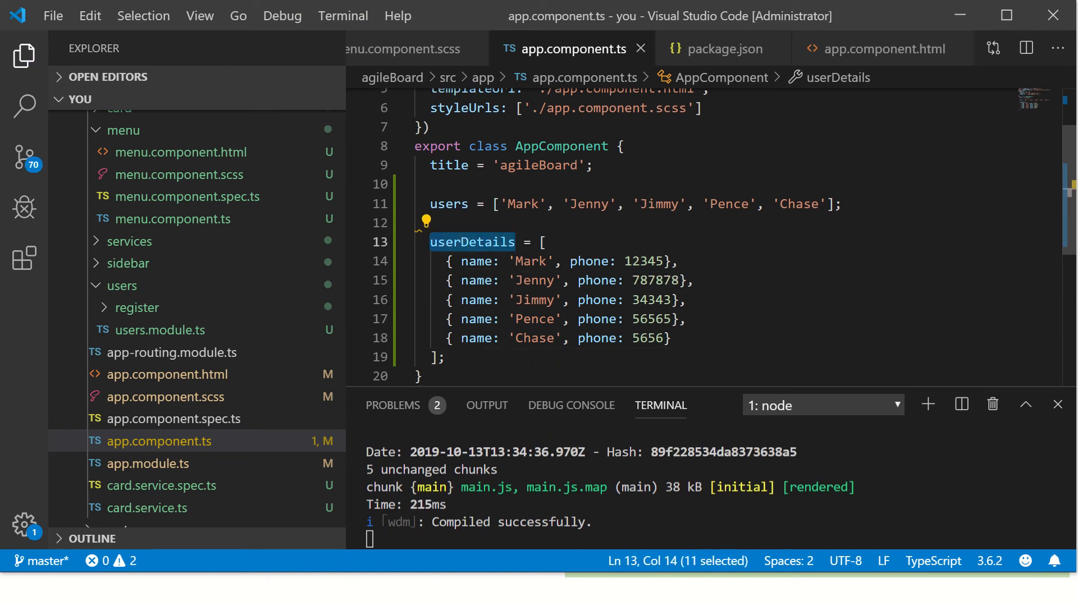
pyautogui.click(693, 281)
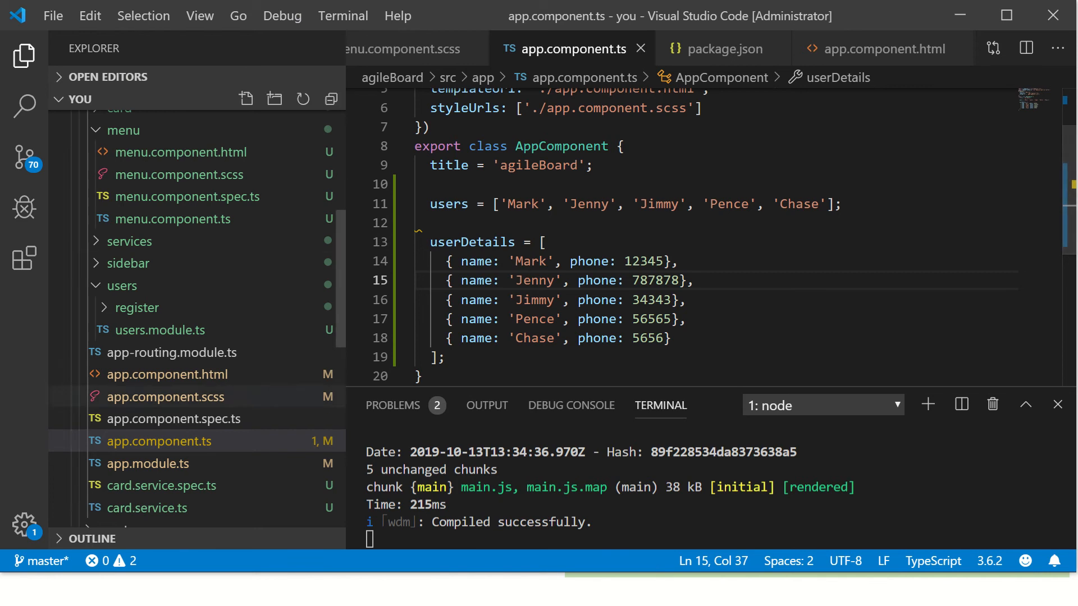
pyautogui.click(884, 48)
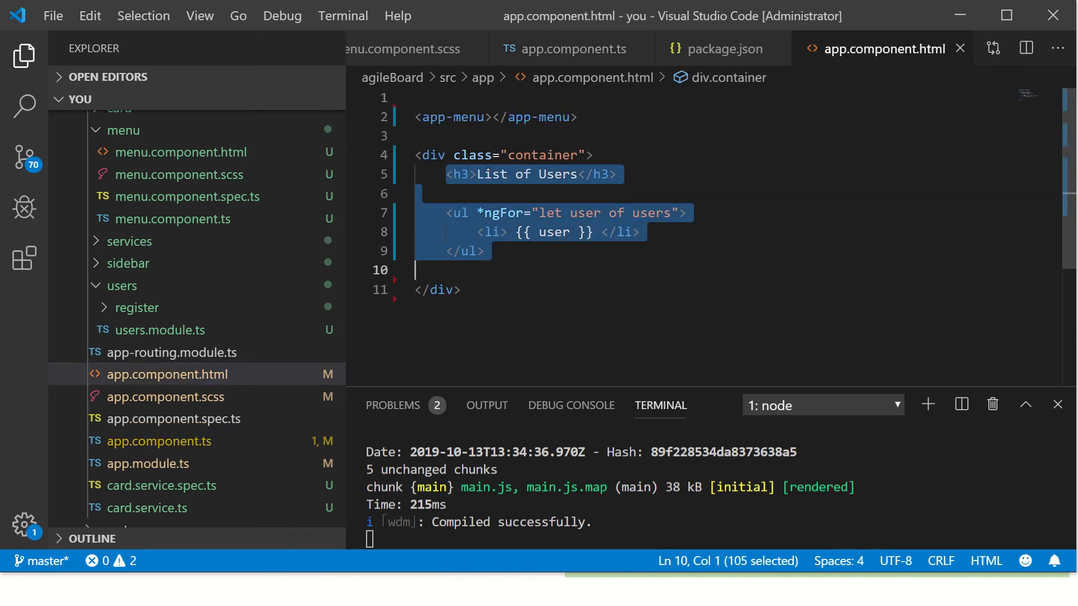
# Step: Paste a copy of the heading and list below and retitle it 'List of User Details'
pyautogui.press('ctrl+v')
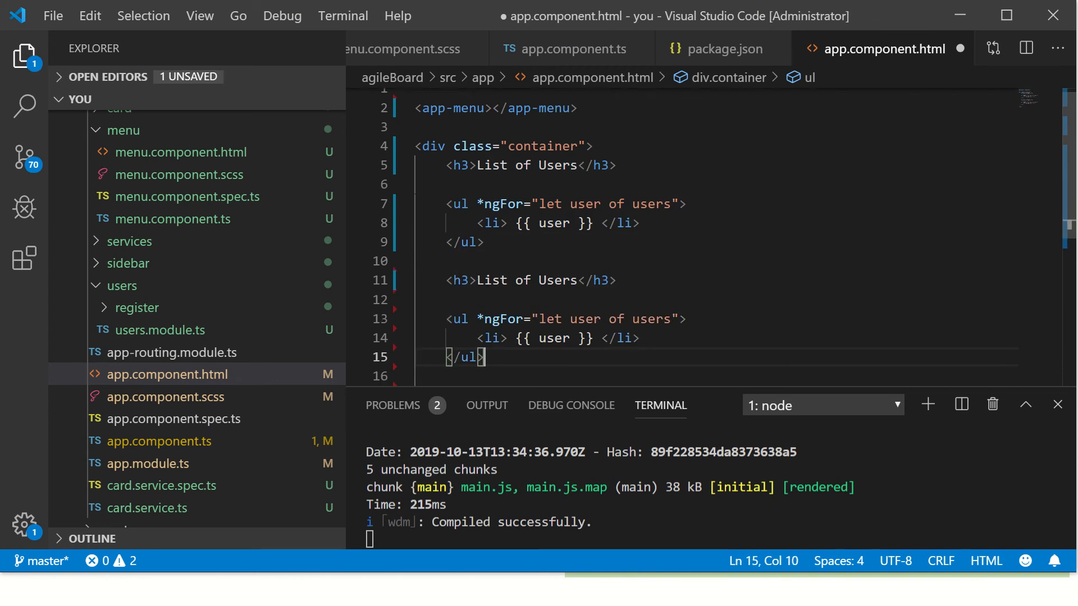
pyautogui.doubleClick(557, 281)
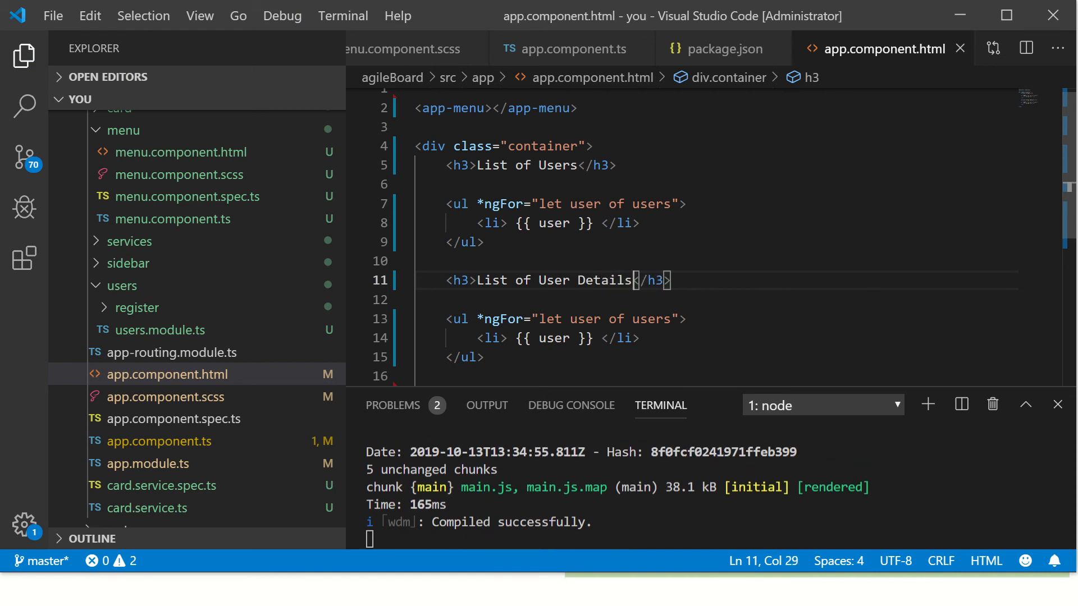
pyautogui.doubleClick(651, 243)
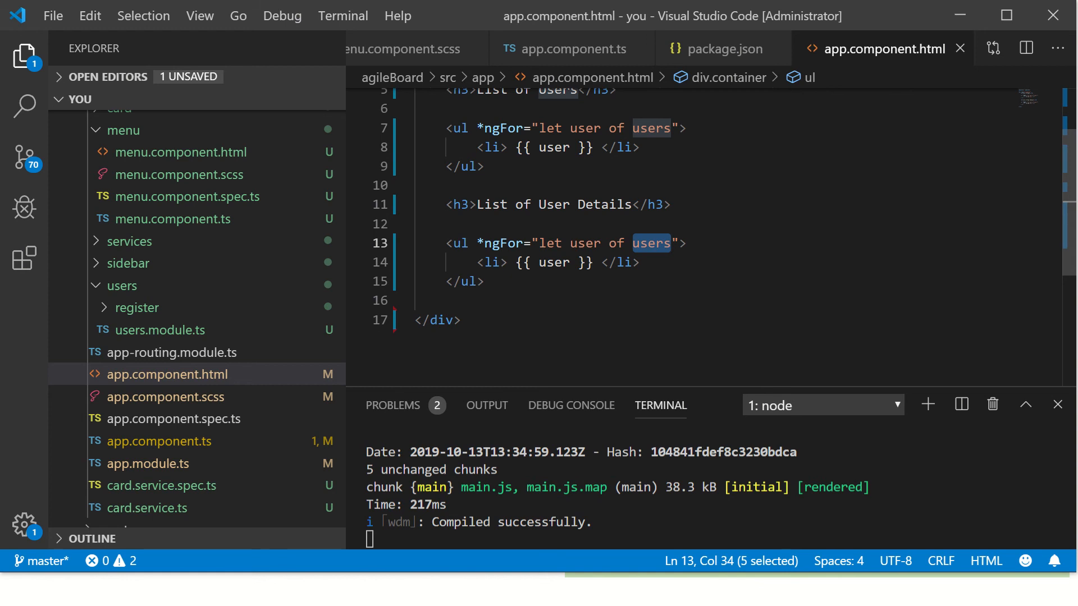
pyautogui.click(155, 441)
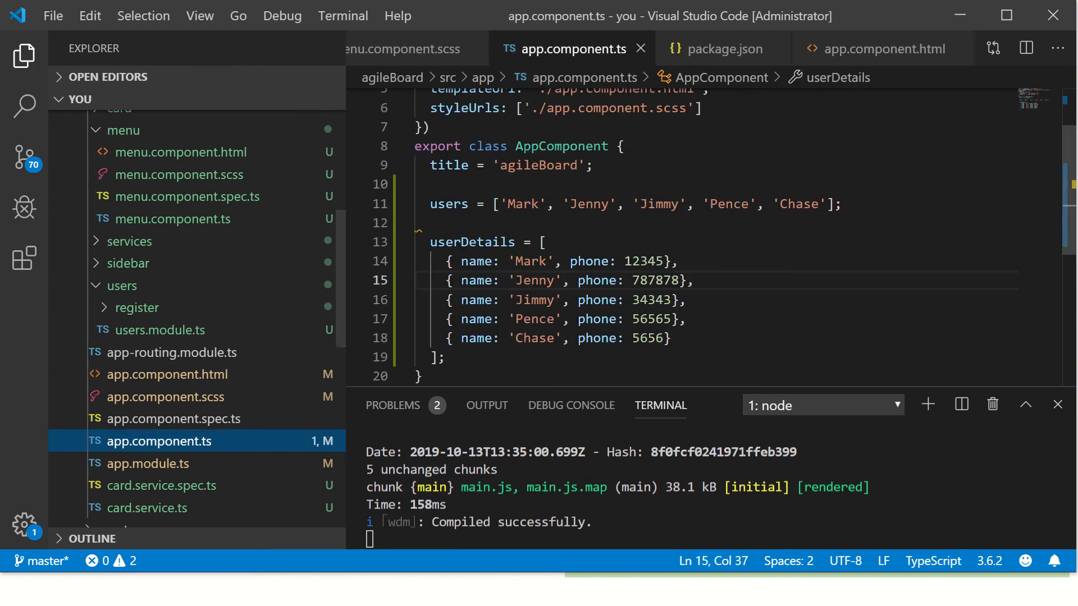
# Step: Make the second list loop 'let userdetail of userDetails' and show userdetail.name
pyautogui.click(882, 49)
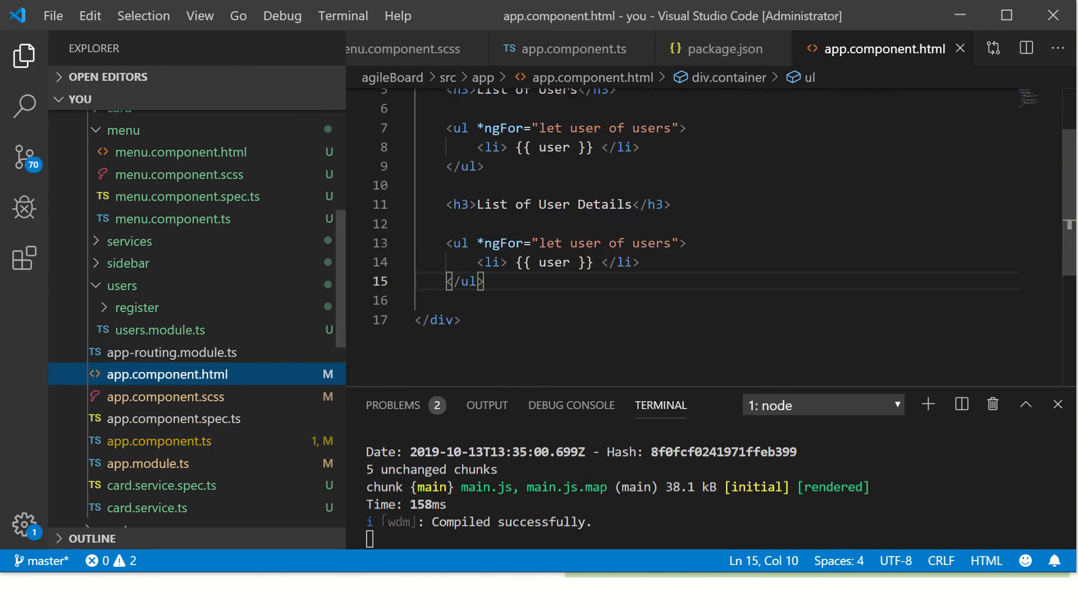
pyautogui.write('Details')
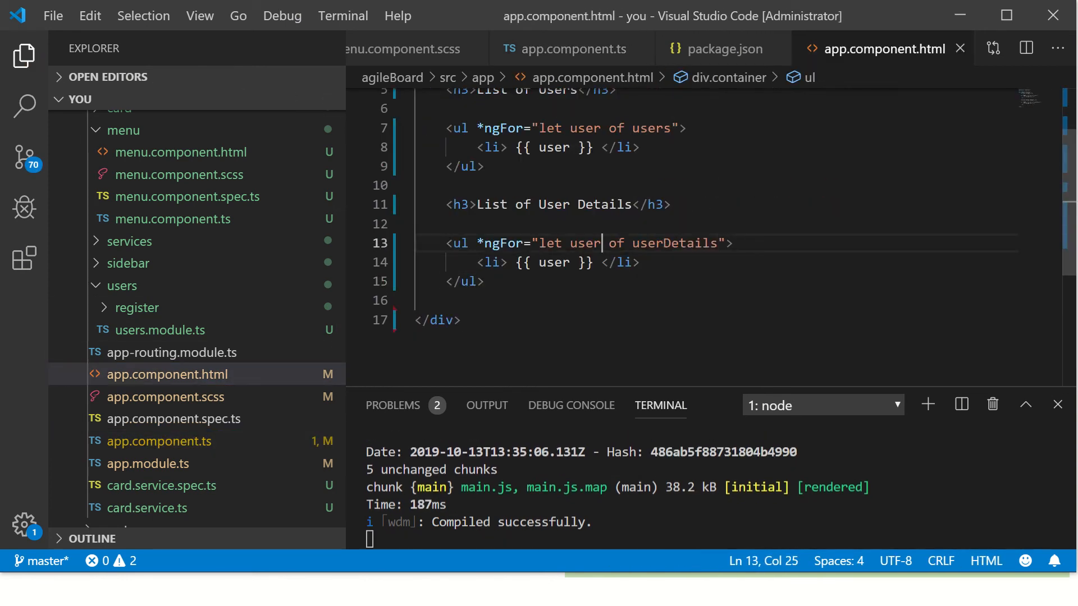
pyautogui.write('user')
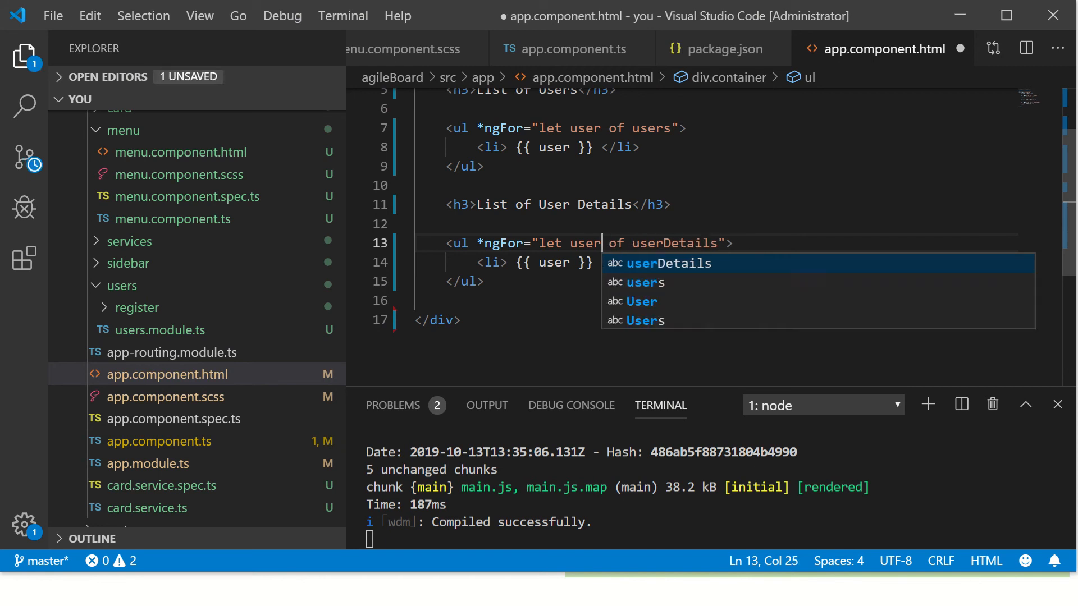
pyautogui.write('D')
pyautogui.click(585, 263)
pyautogui.write('detail.')
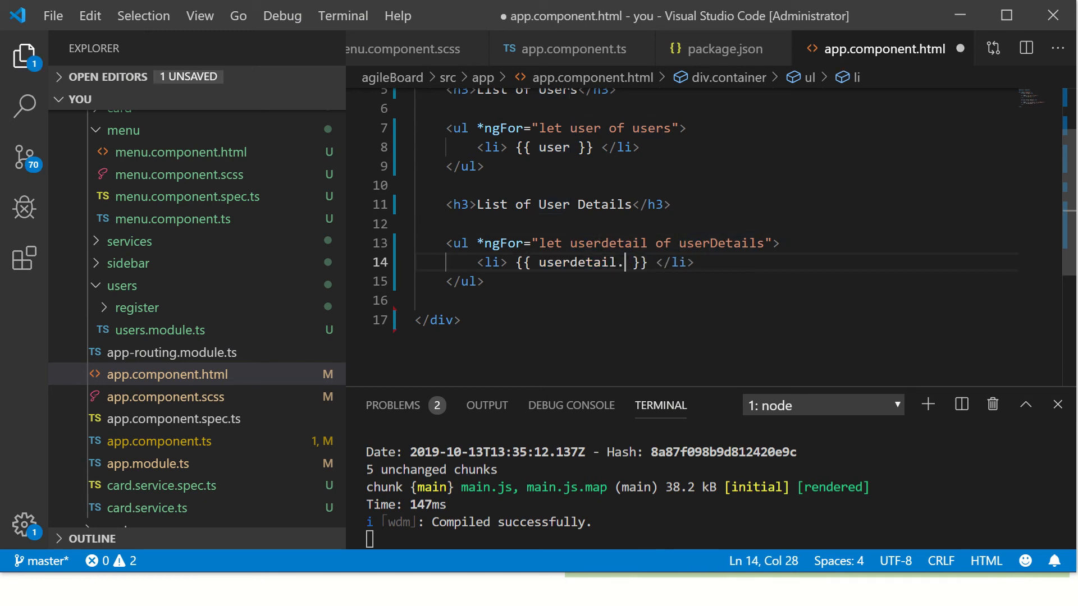
pyautogui.write('name')
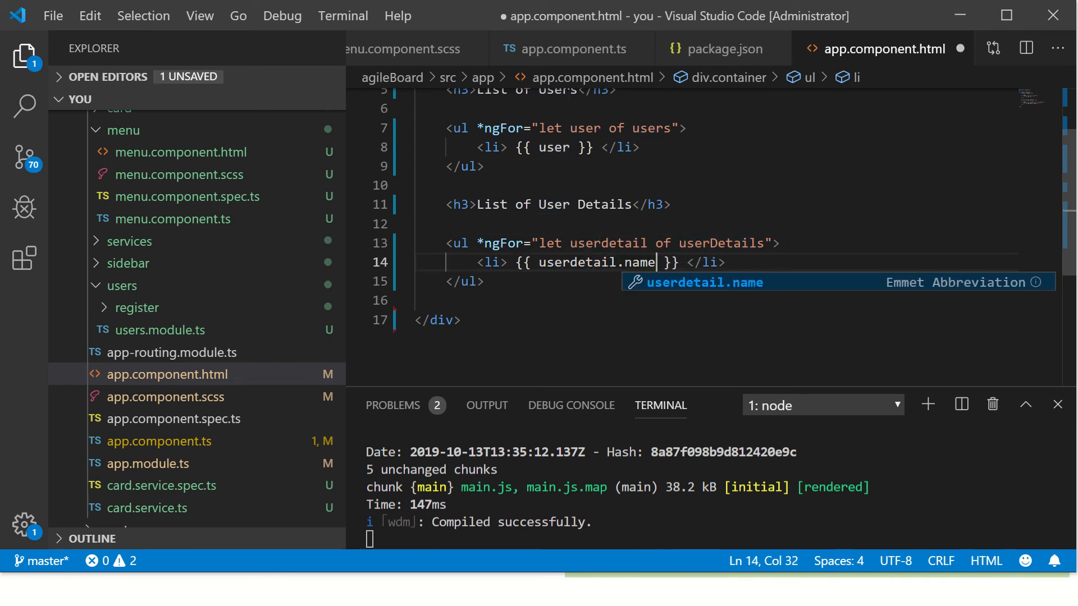
pyautogui.press('ctrl+s')
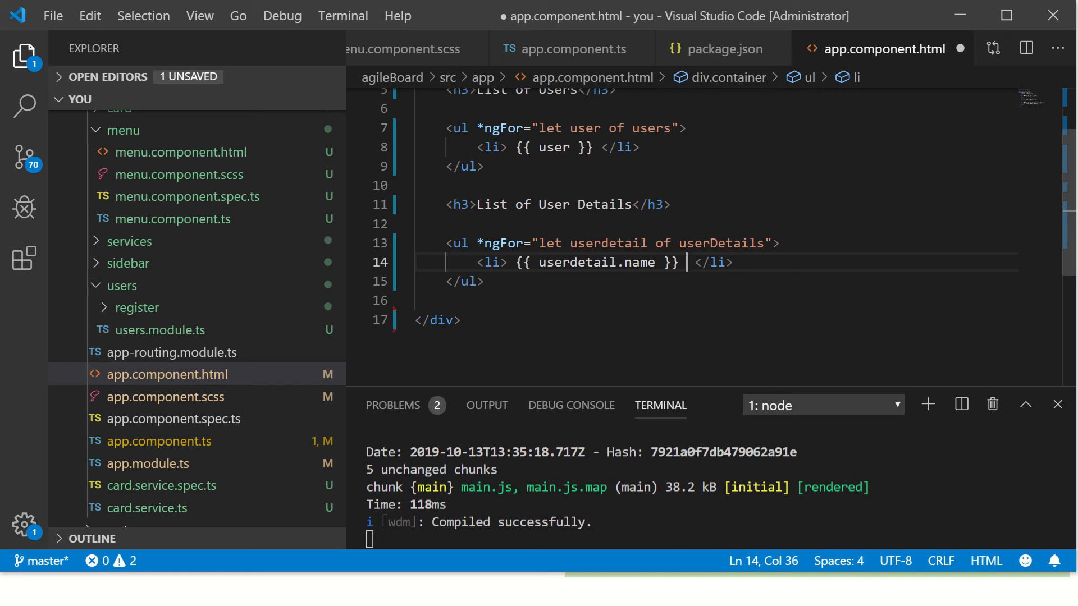
# Step: Add userdetail.phone after the name so each item reads name | phone
pyautogui.press('Enter')
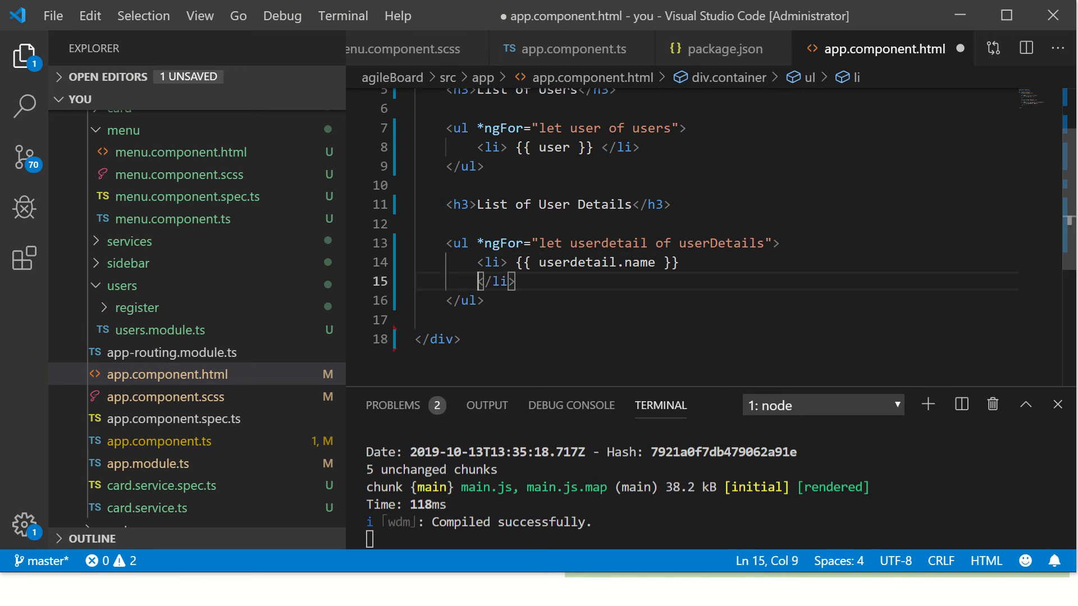
pyautogui.press('Enter')
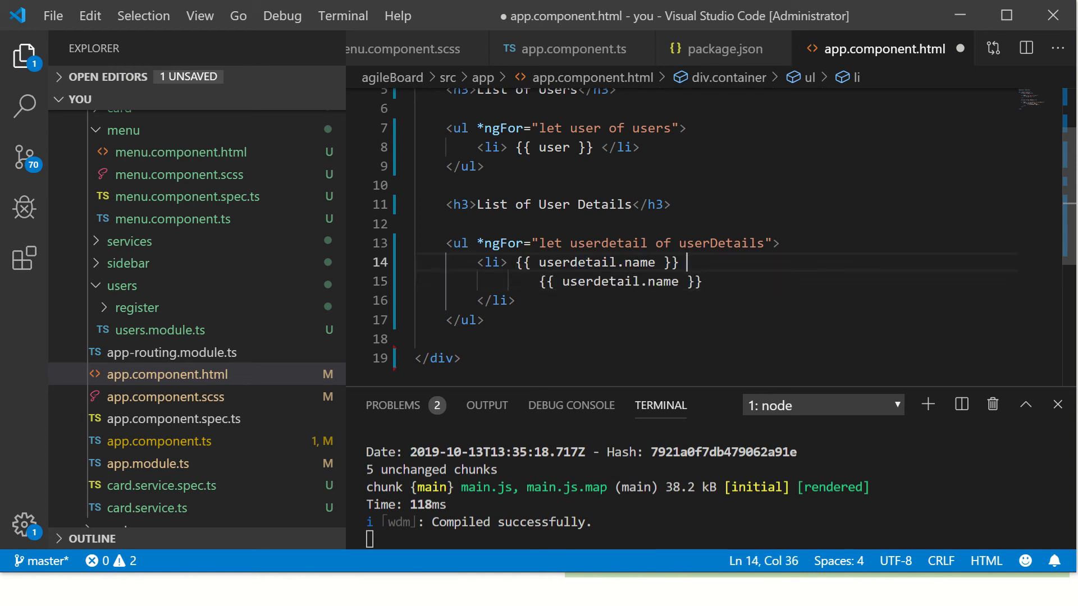
pyautogui.click(488, 300)
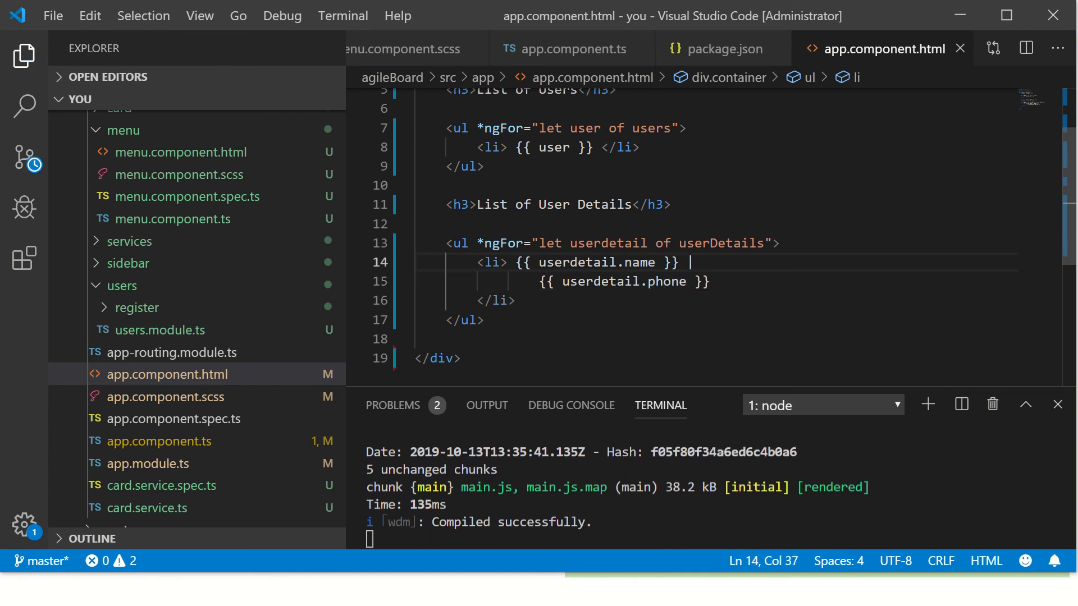
pyautogui.doubleClick(667, 281)
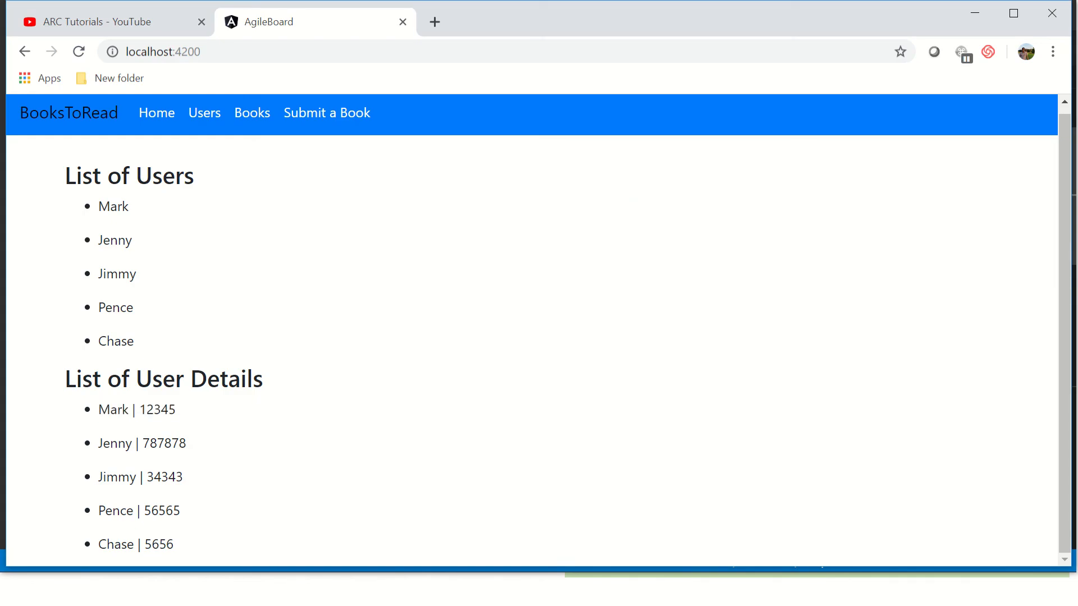
pyautogui.scroll(3)
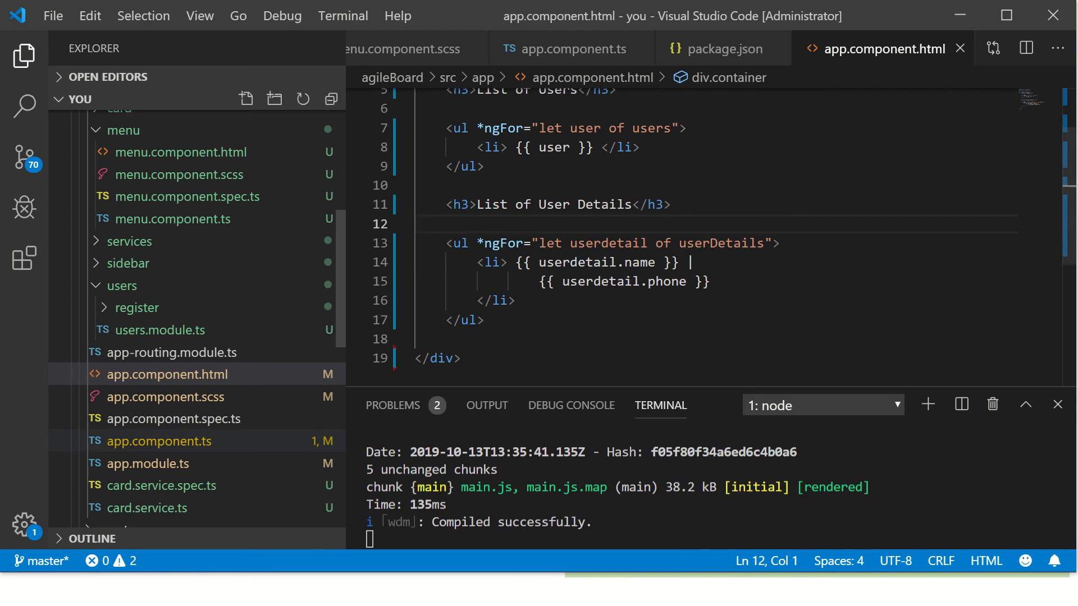
# Step: Return to app.component.ts and place the cursor inside the userDetails array
pyautogui.click(569, 49)
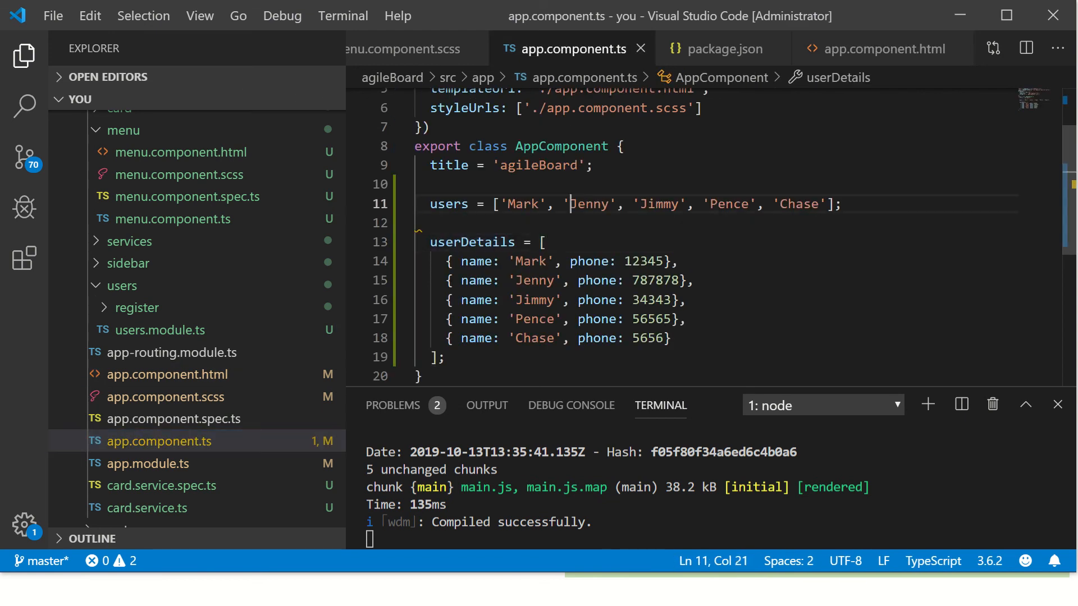
pyautogui.scroll(3)
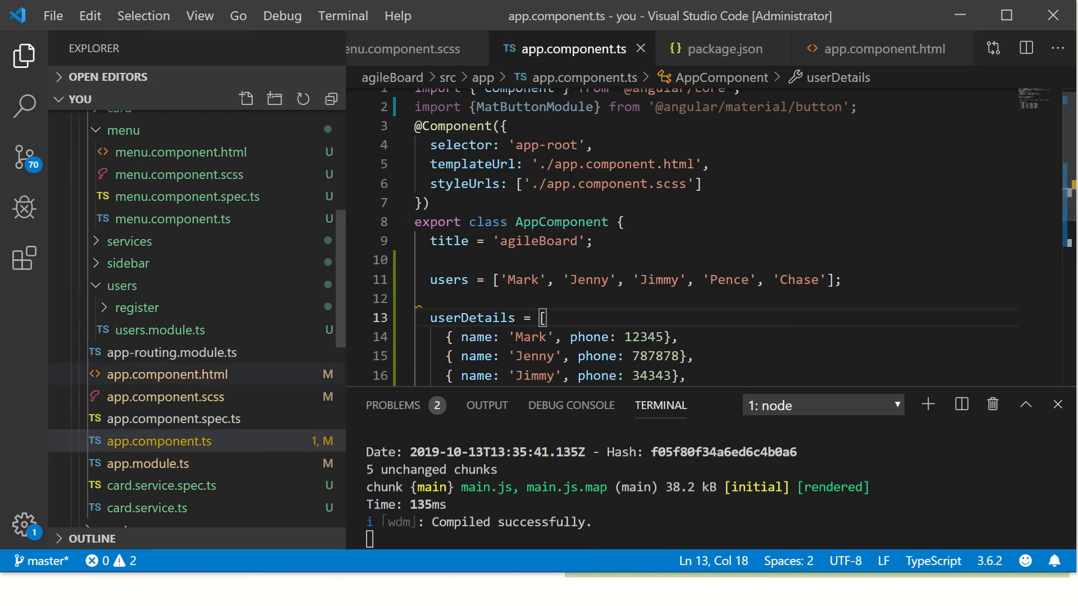
pyautogui.click(884, 49)
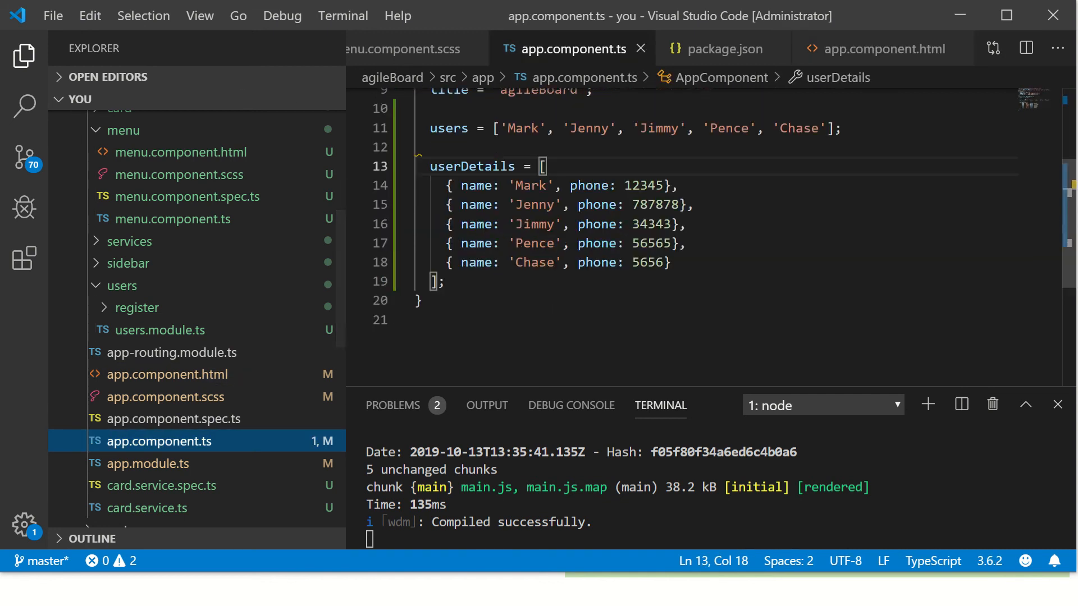
pyautogui.click(422, 146)
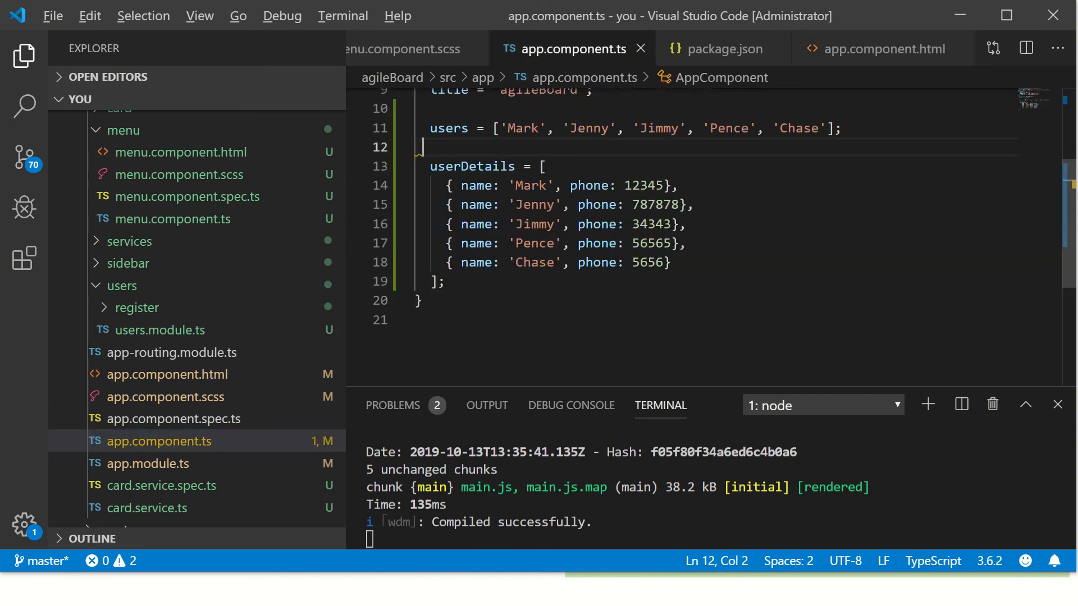